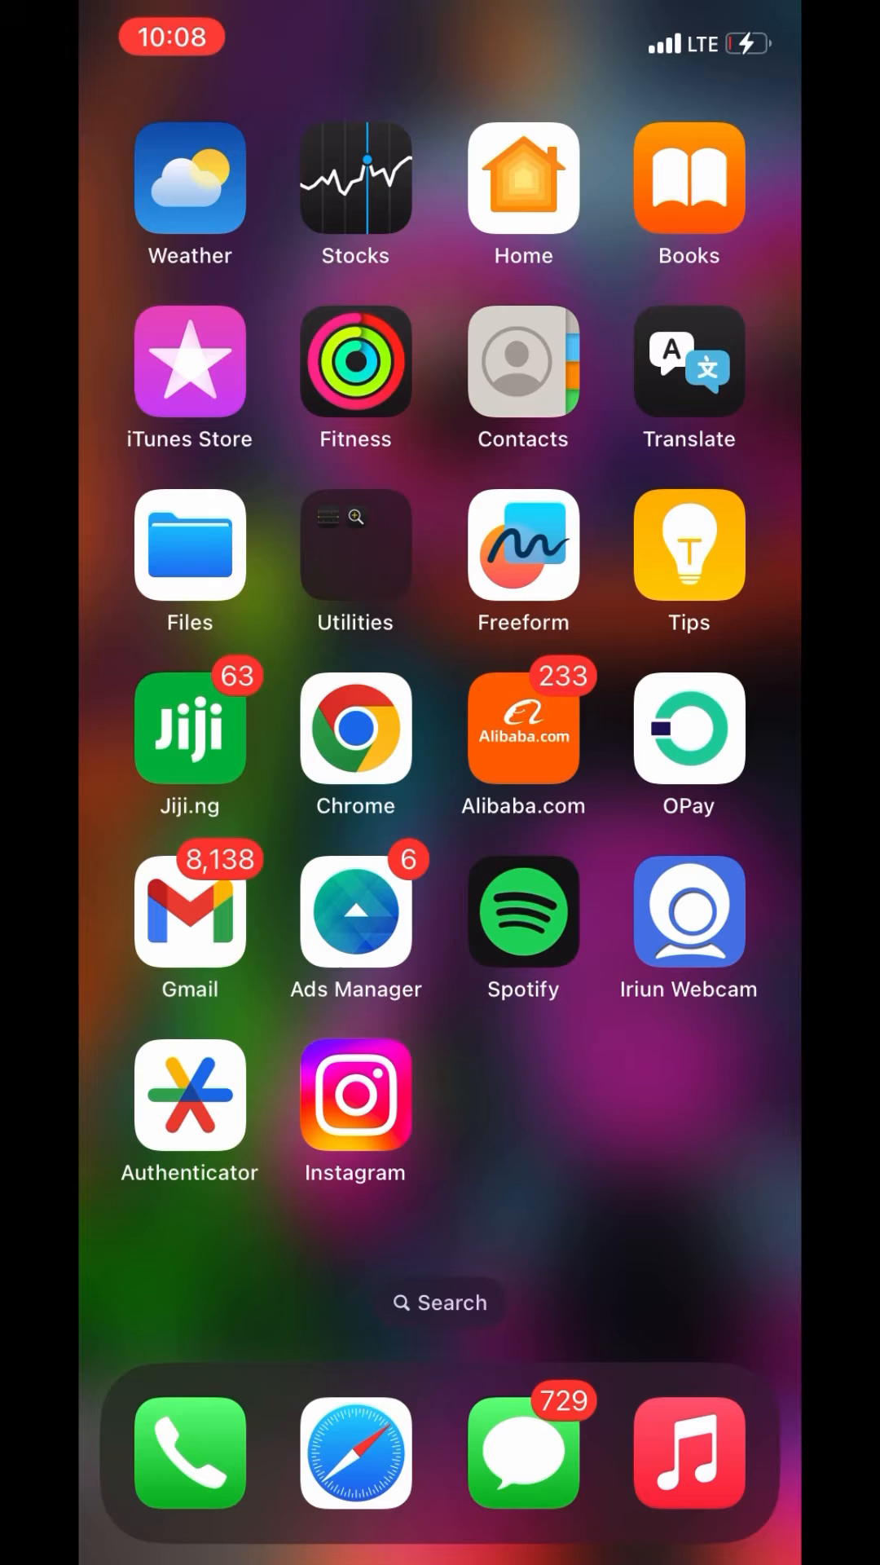
# - Swipe across the Home Screen to reach and launch the App Store
pyautogui.hscroll(-3)
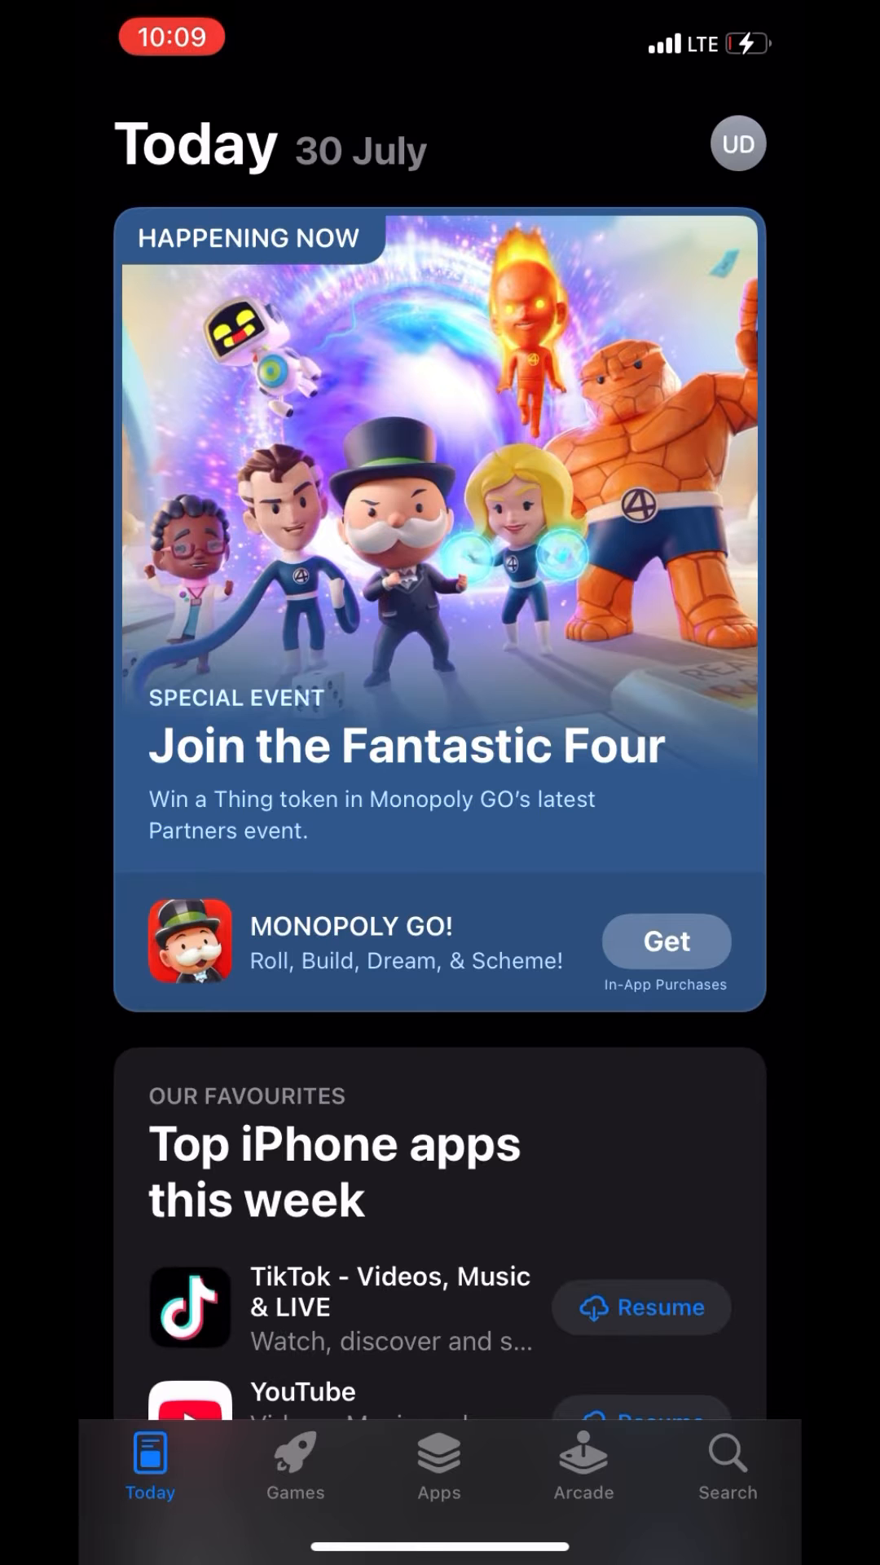
# - Search the App Store for 'linklemo' and download the Linklemo app
pyautogui.click(728, 1468)
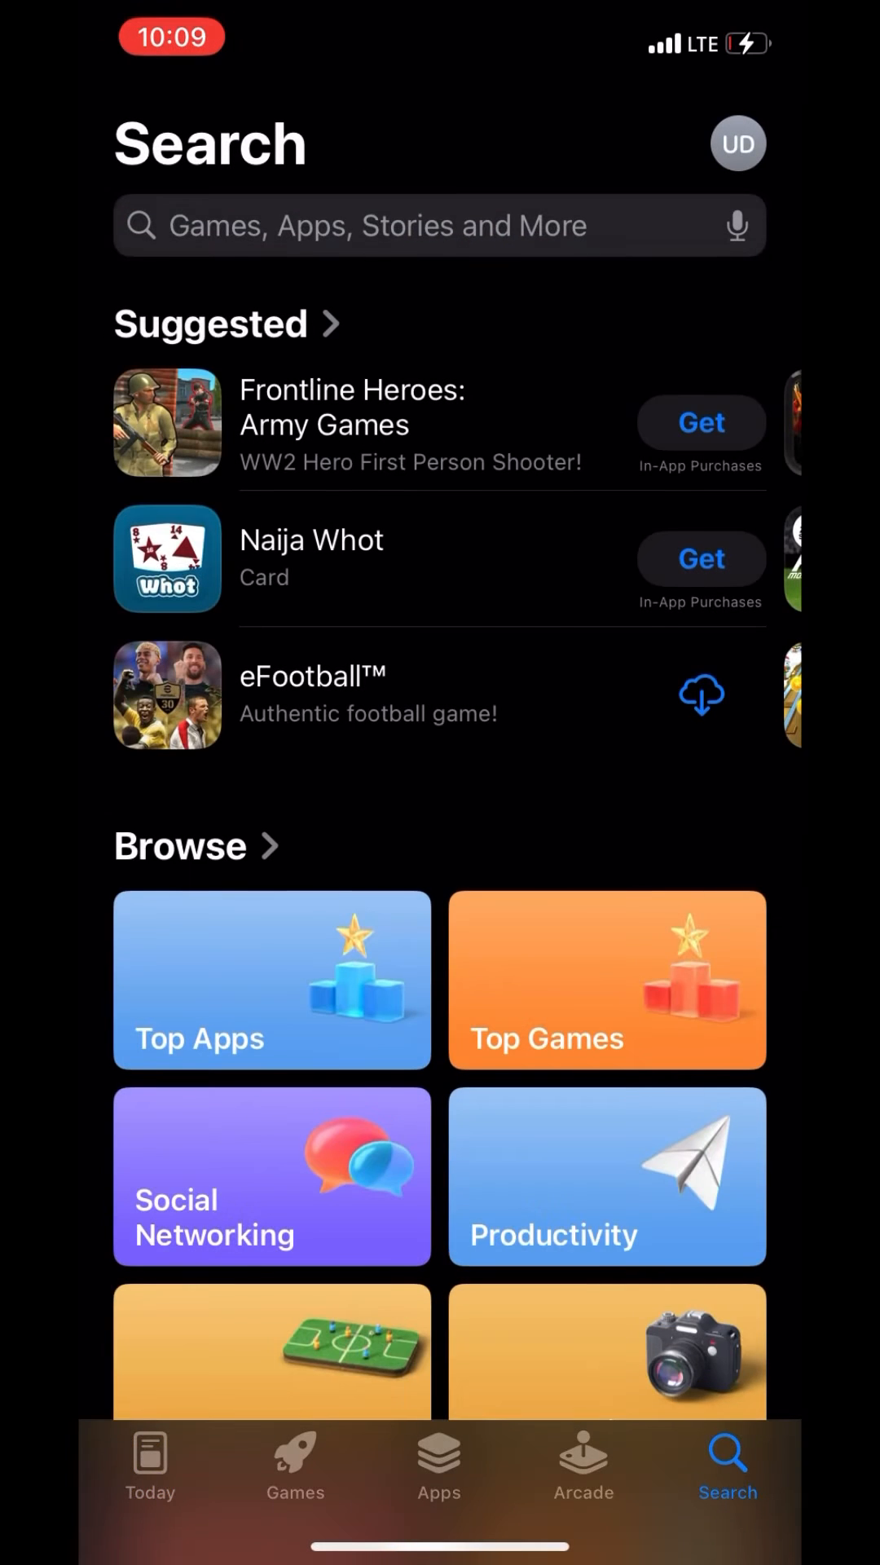
pyautogui.click(440, 226)
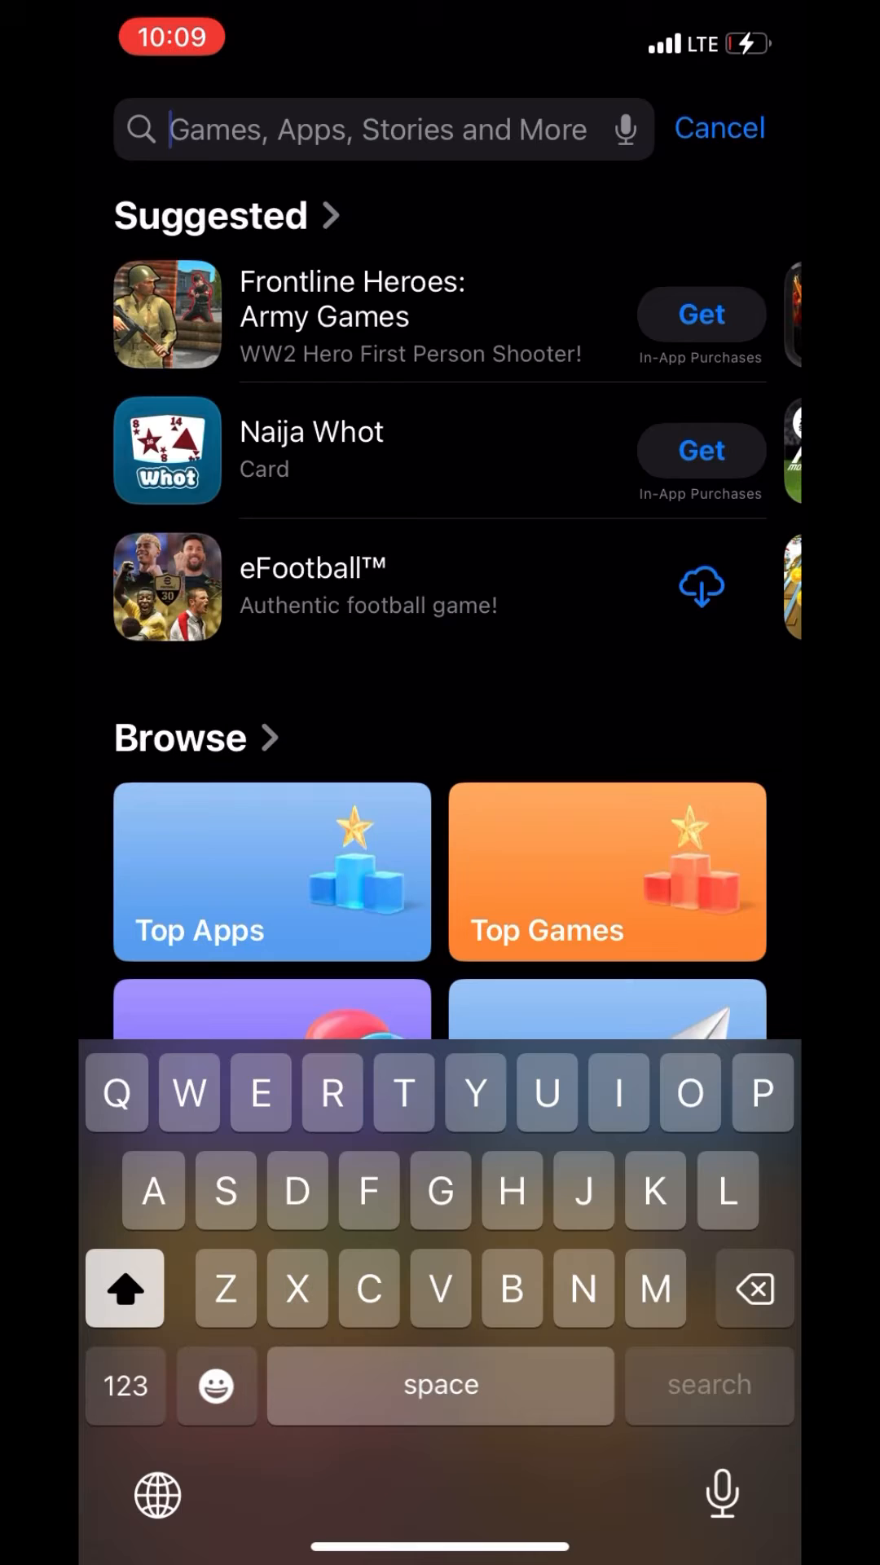
pyautogui.write('Lin')
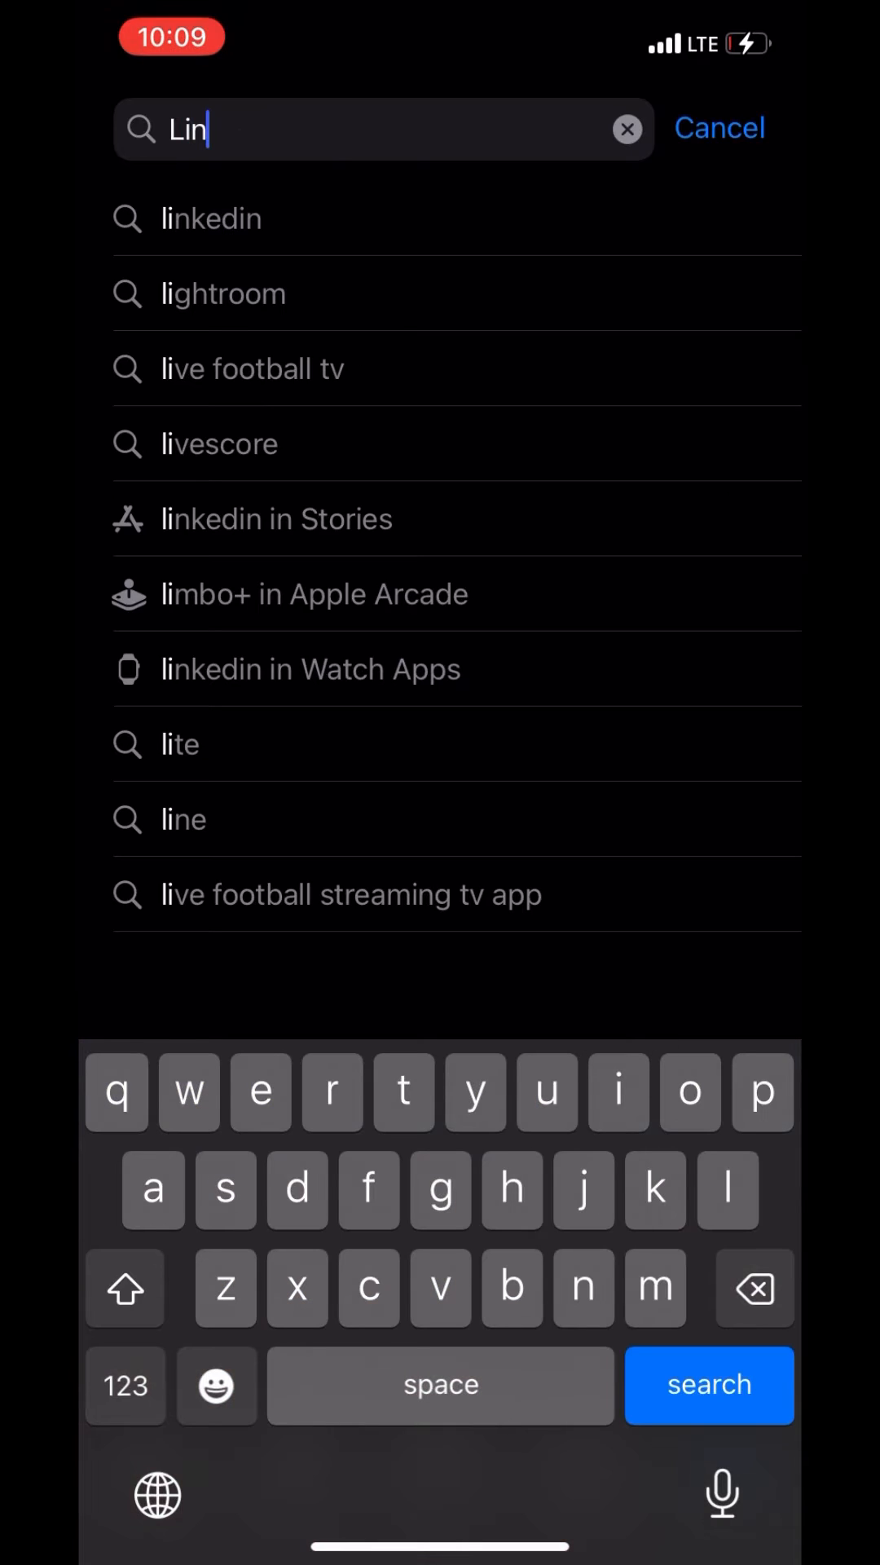
pyautogui.write('l')
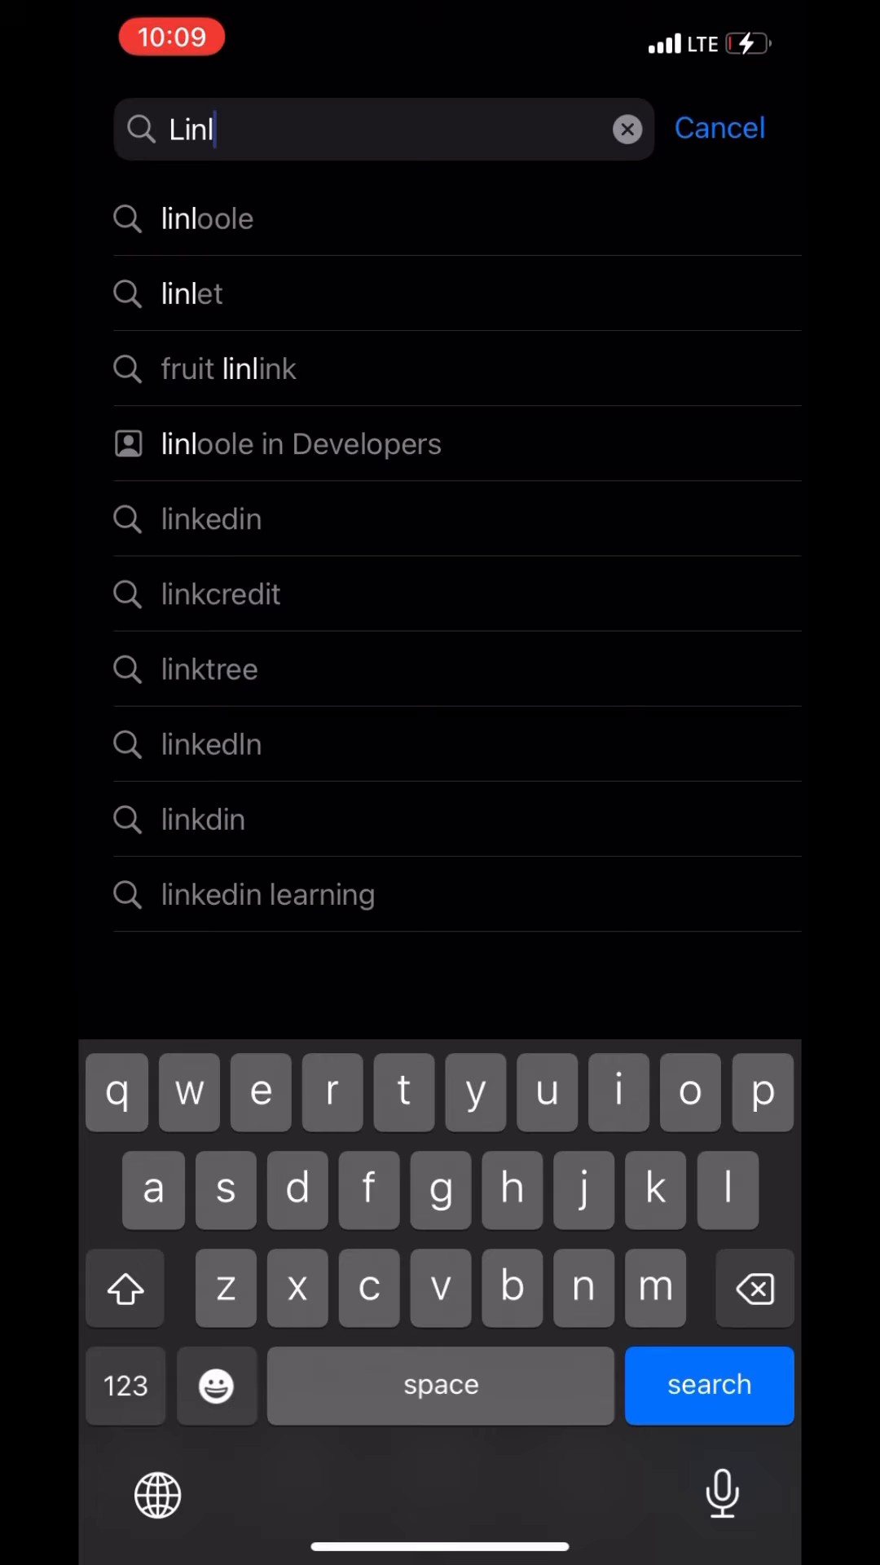
pyautogui.write('emo')
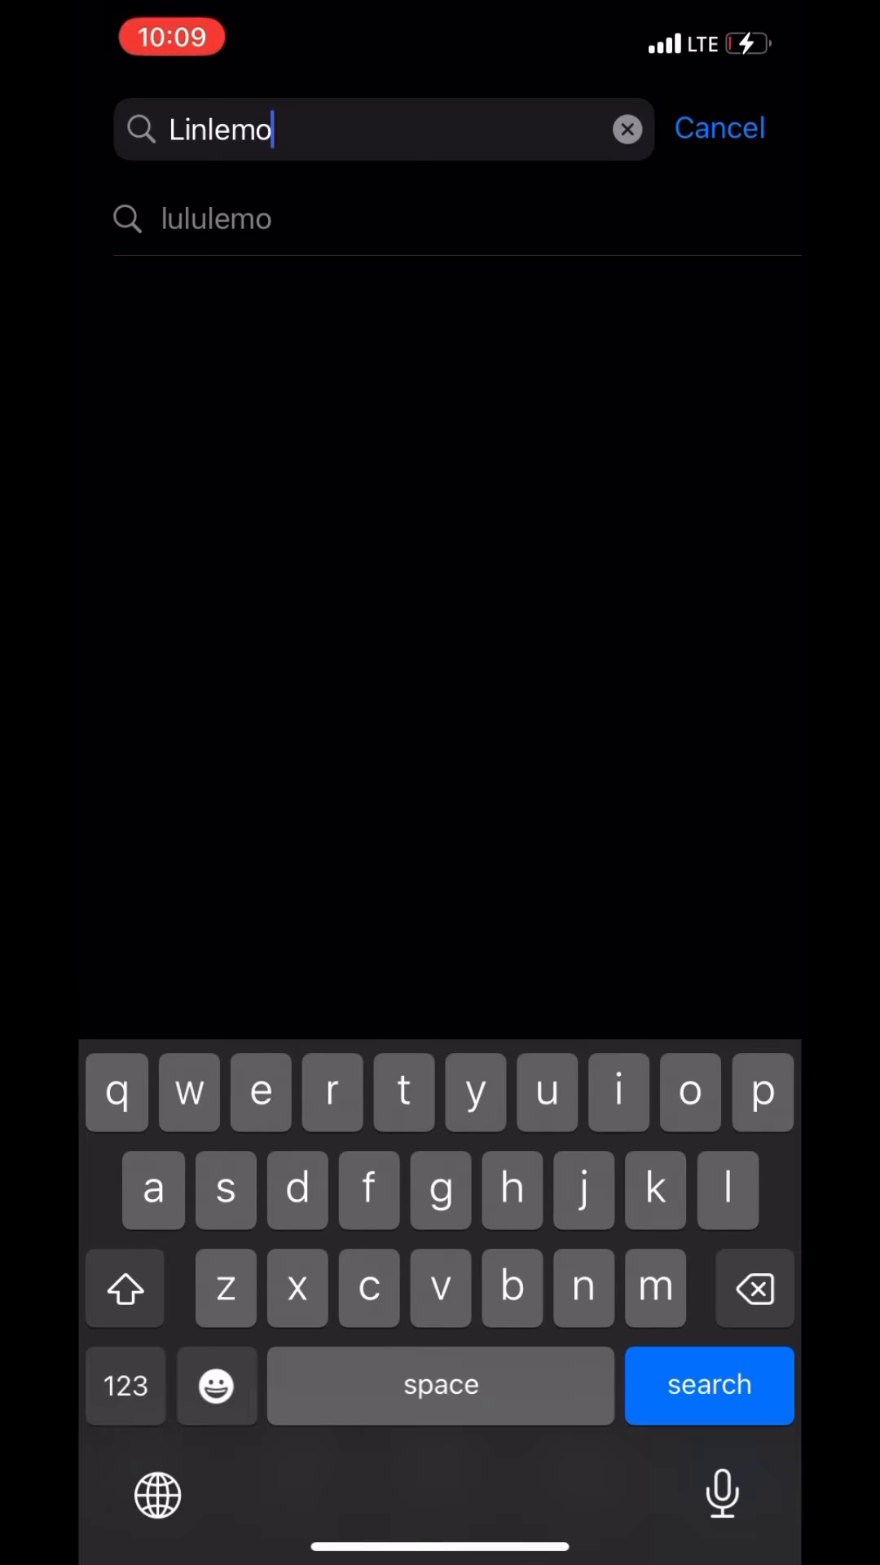
pyautogui.press('backspace')
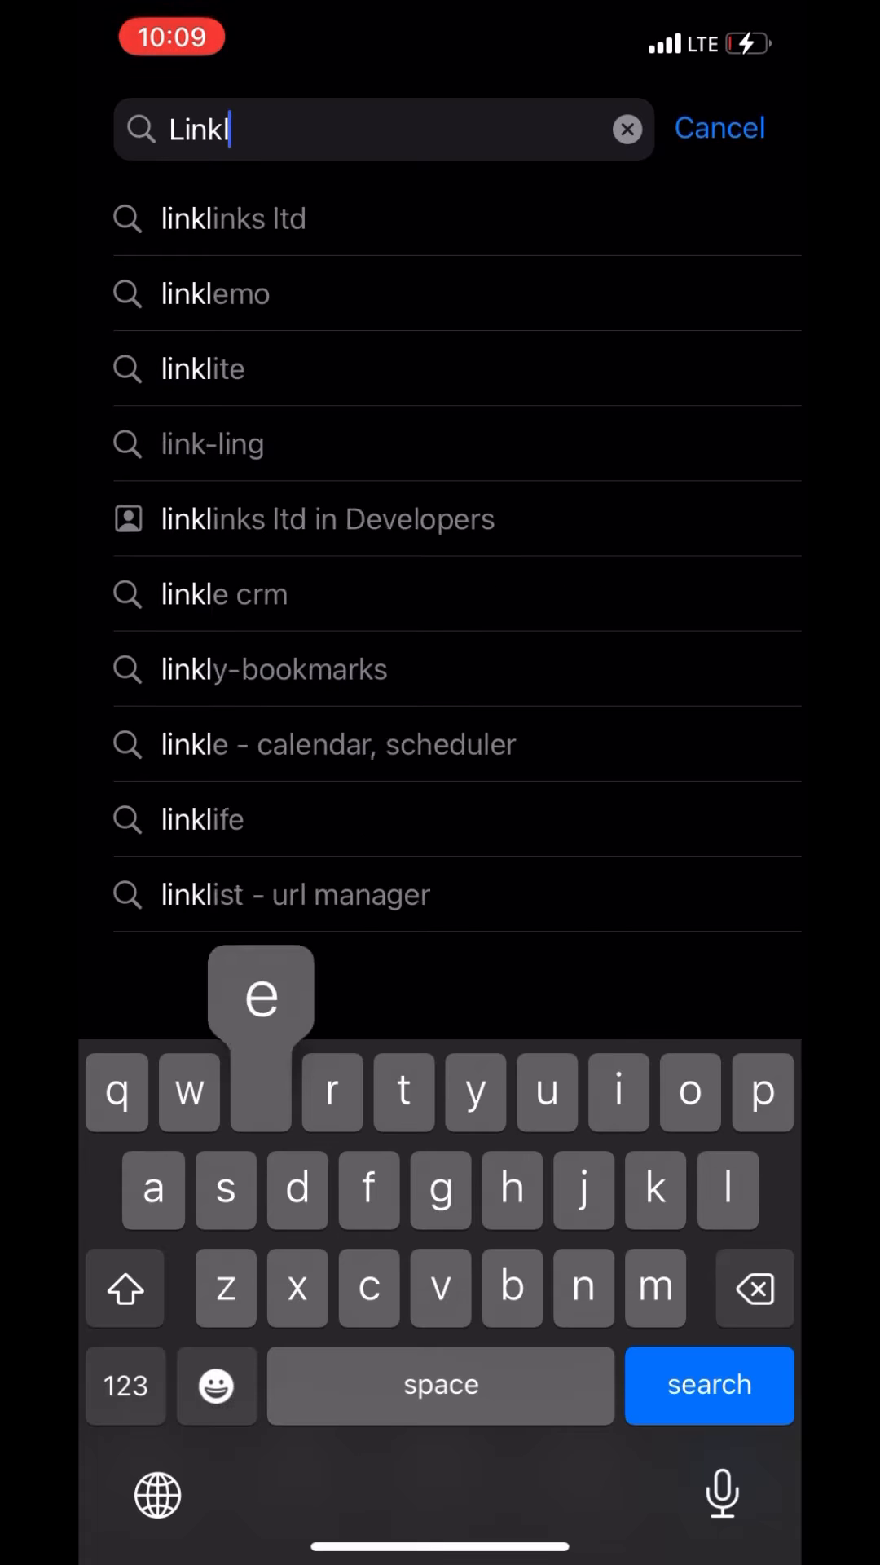
pyautogui.click(215, 294)
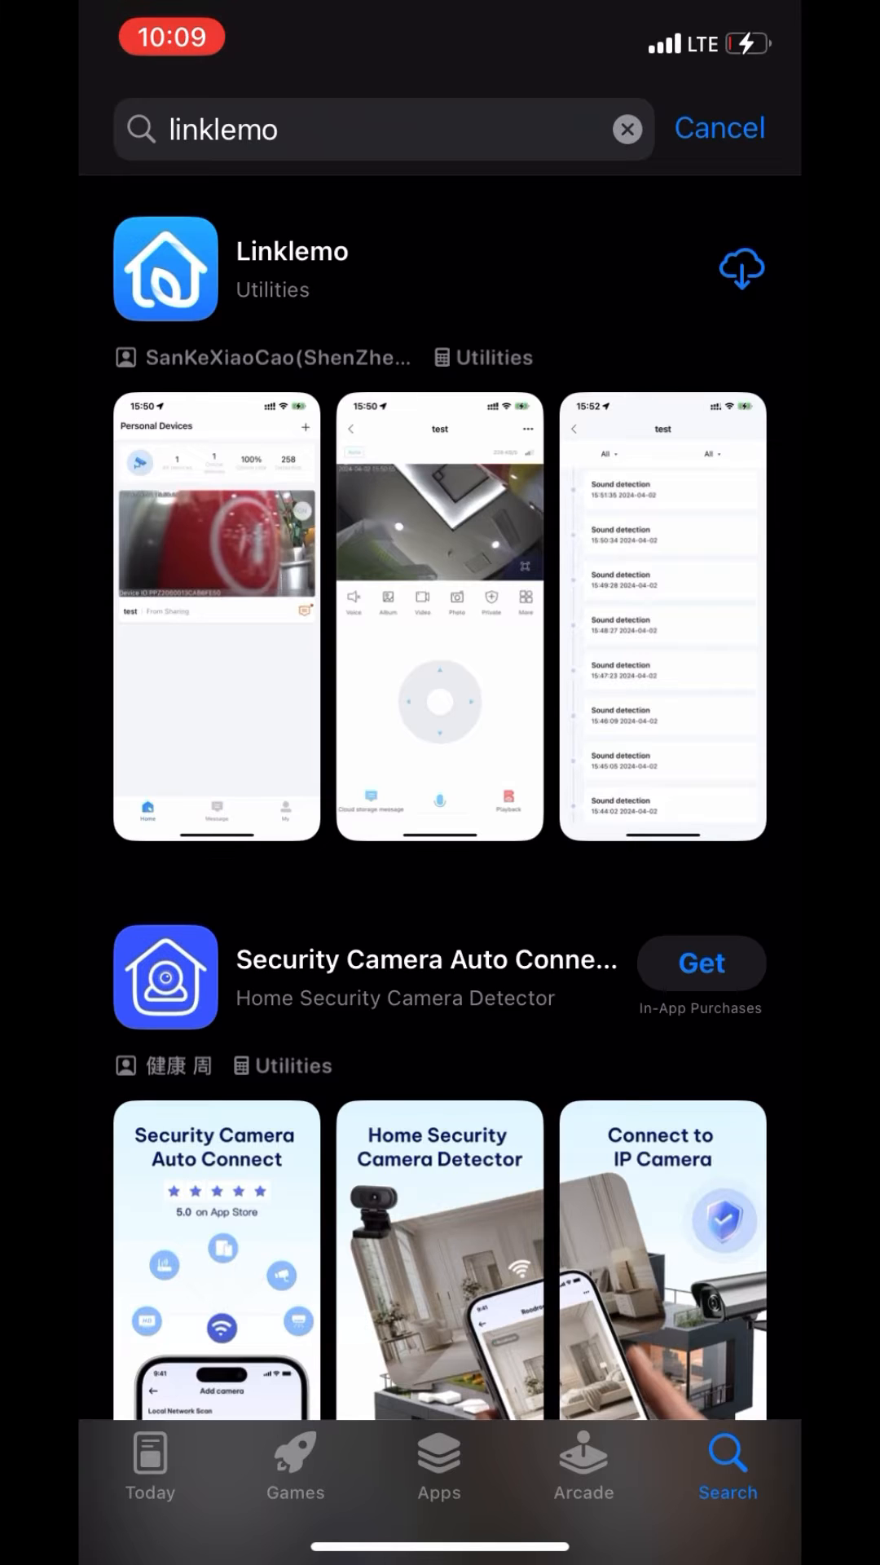
pyautogui.click(741, 267)
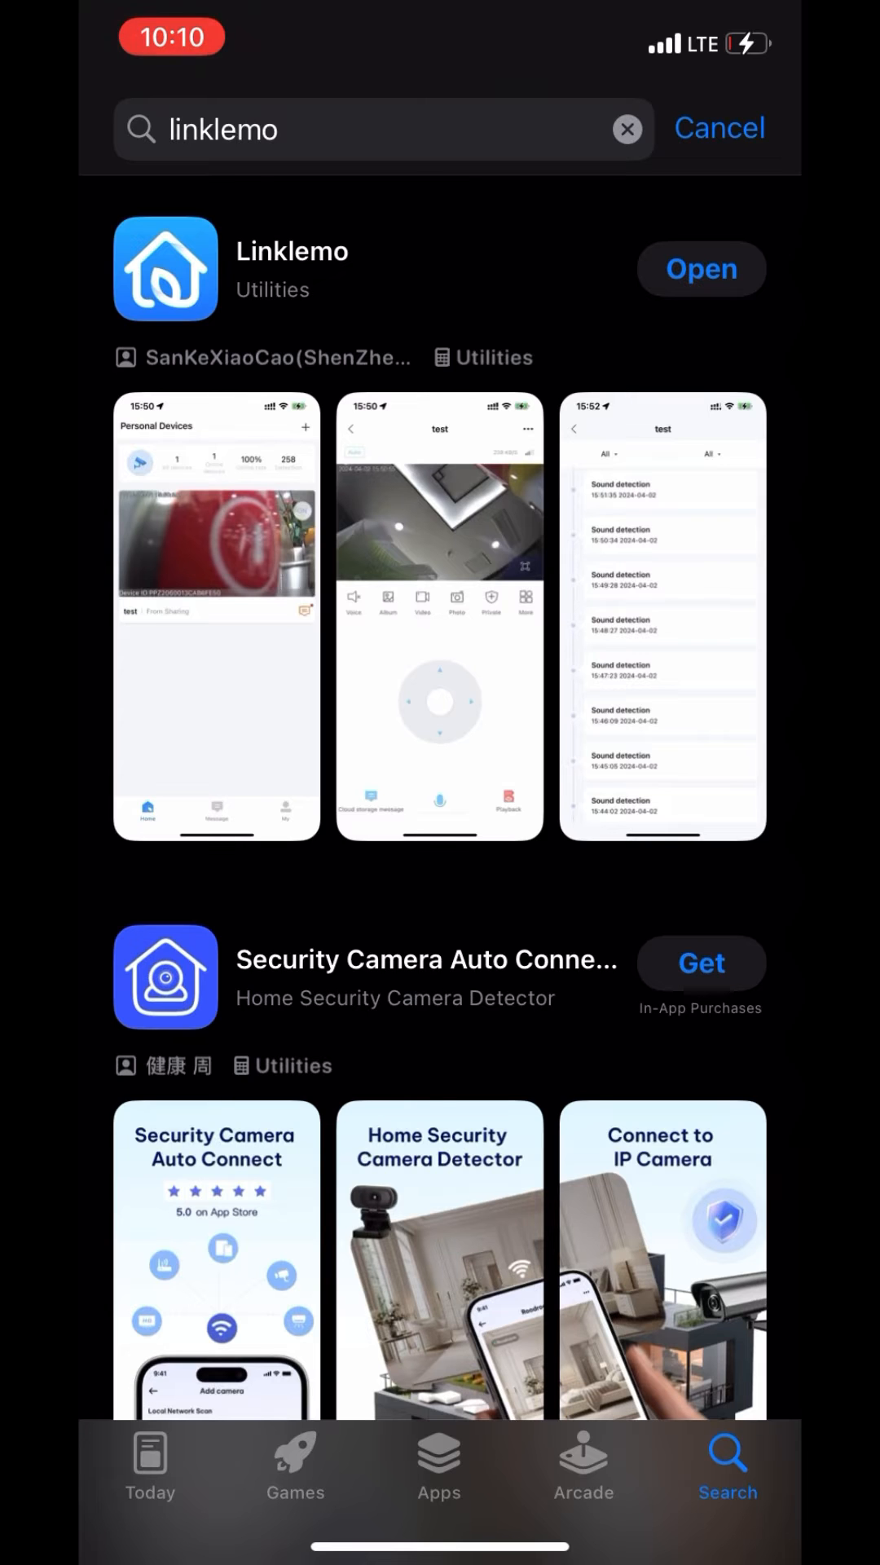
# - Launch Linklemo, answer the notification prompt, and agree to the privacy policy
pyautogui.click(701, 268)
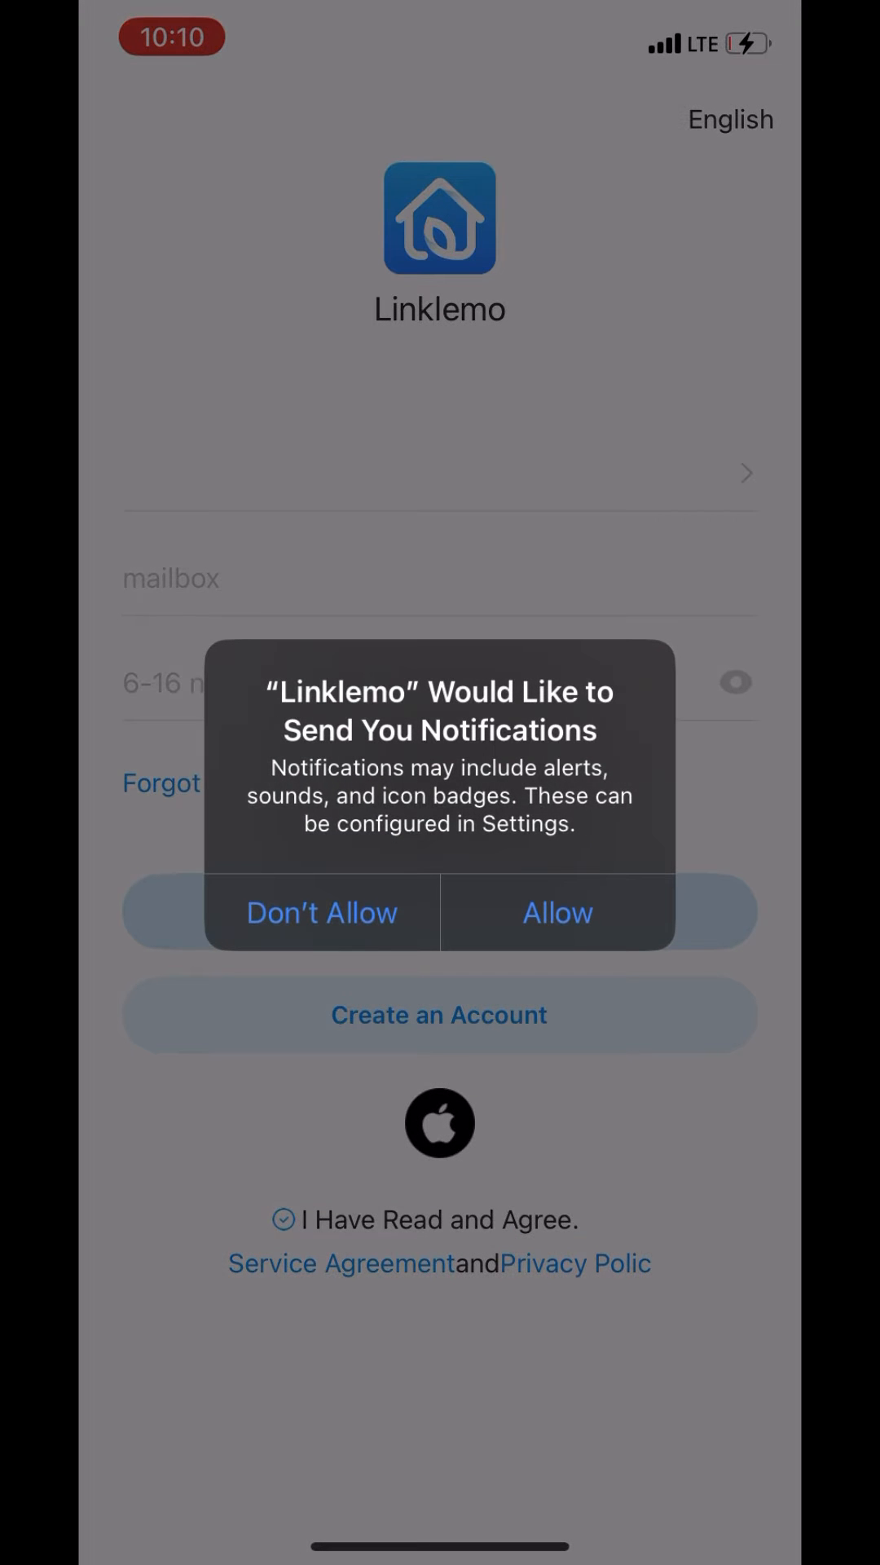
pyautogui.click(558, 913)
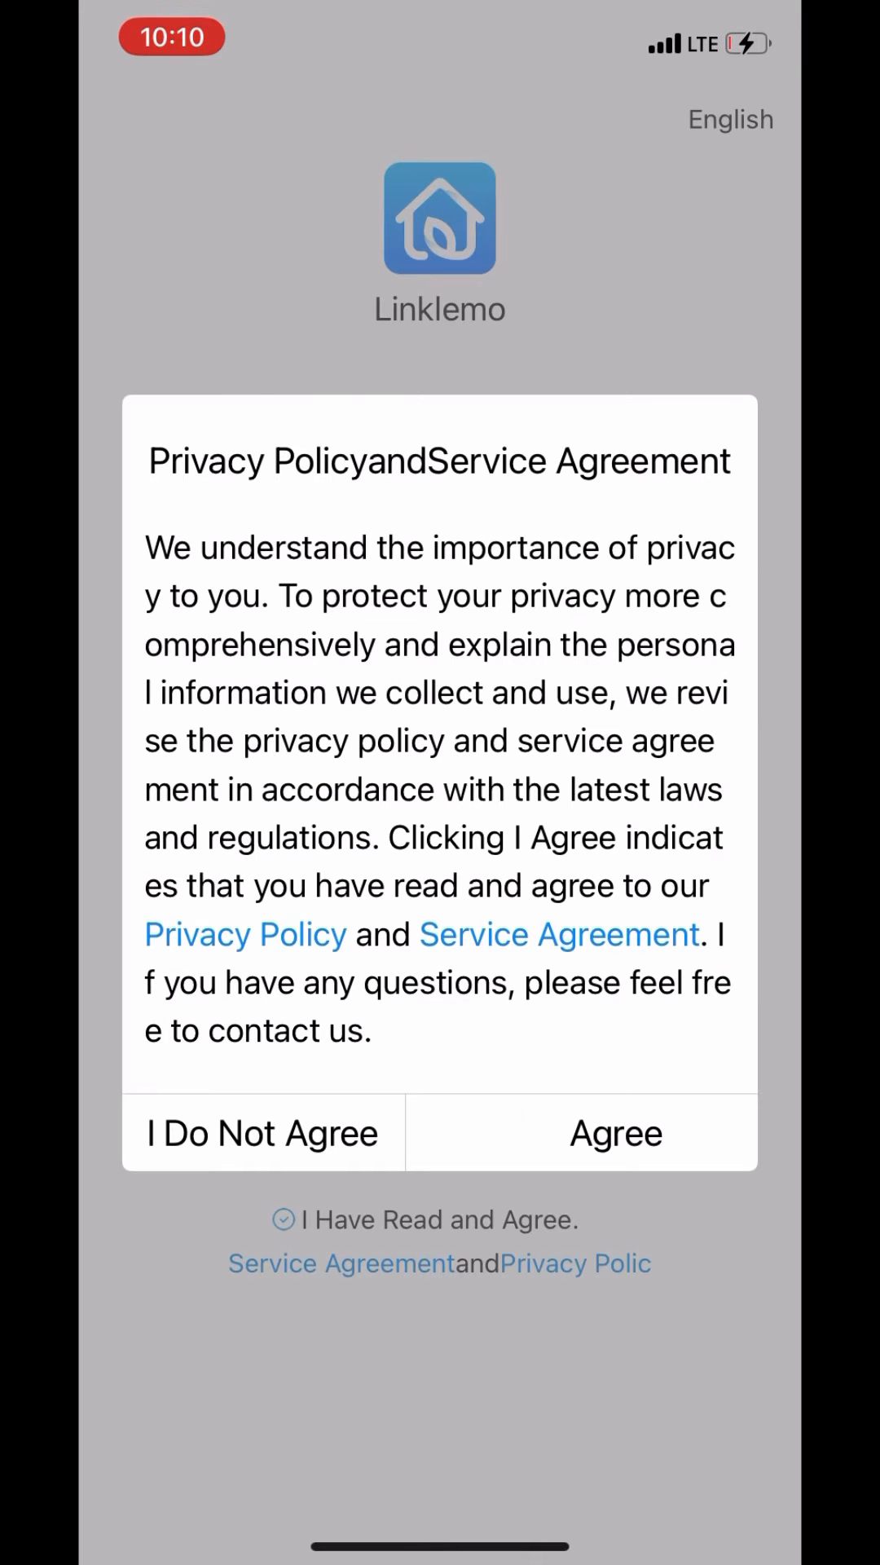
pyautogui.click(616, 1133)
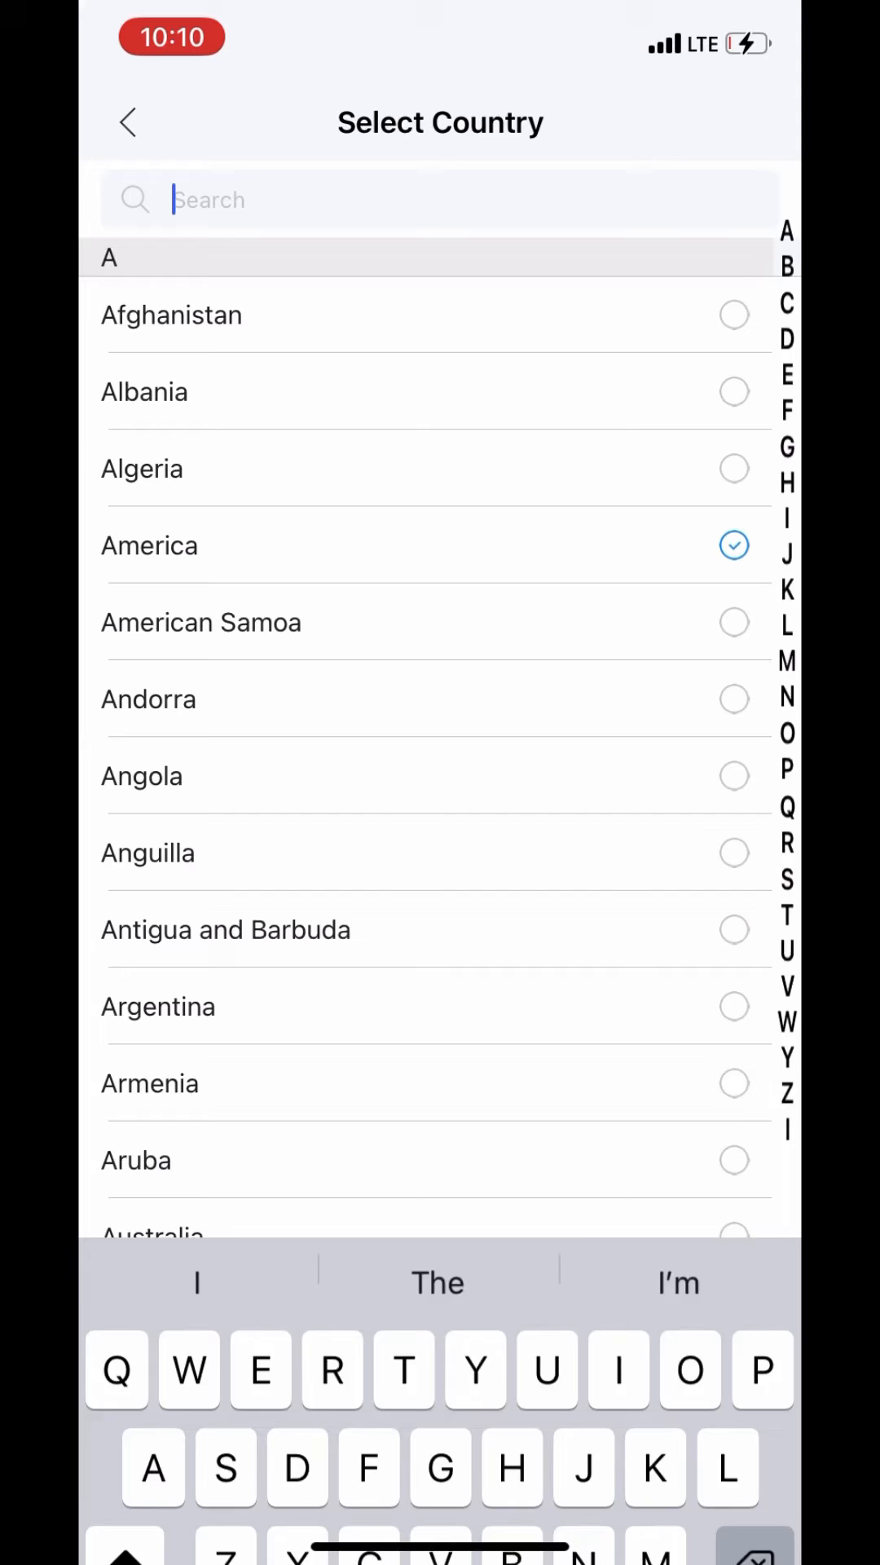
pyautogui.write('Nig')
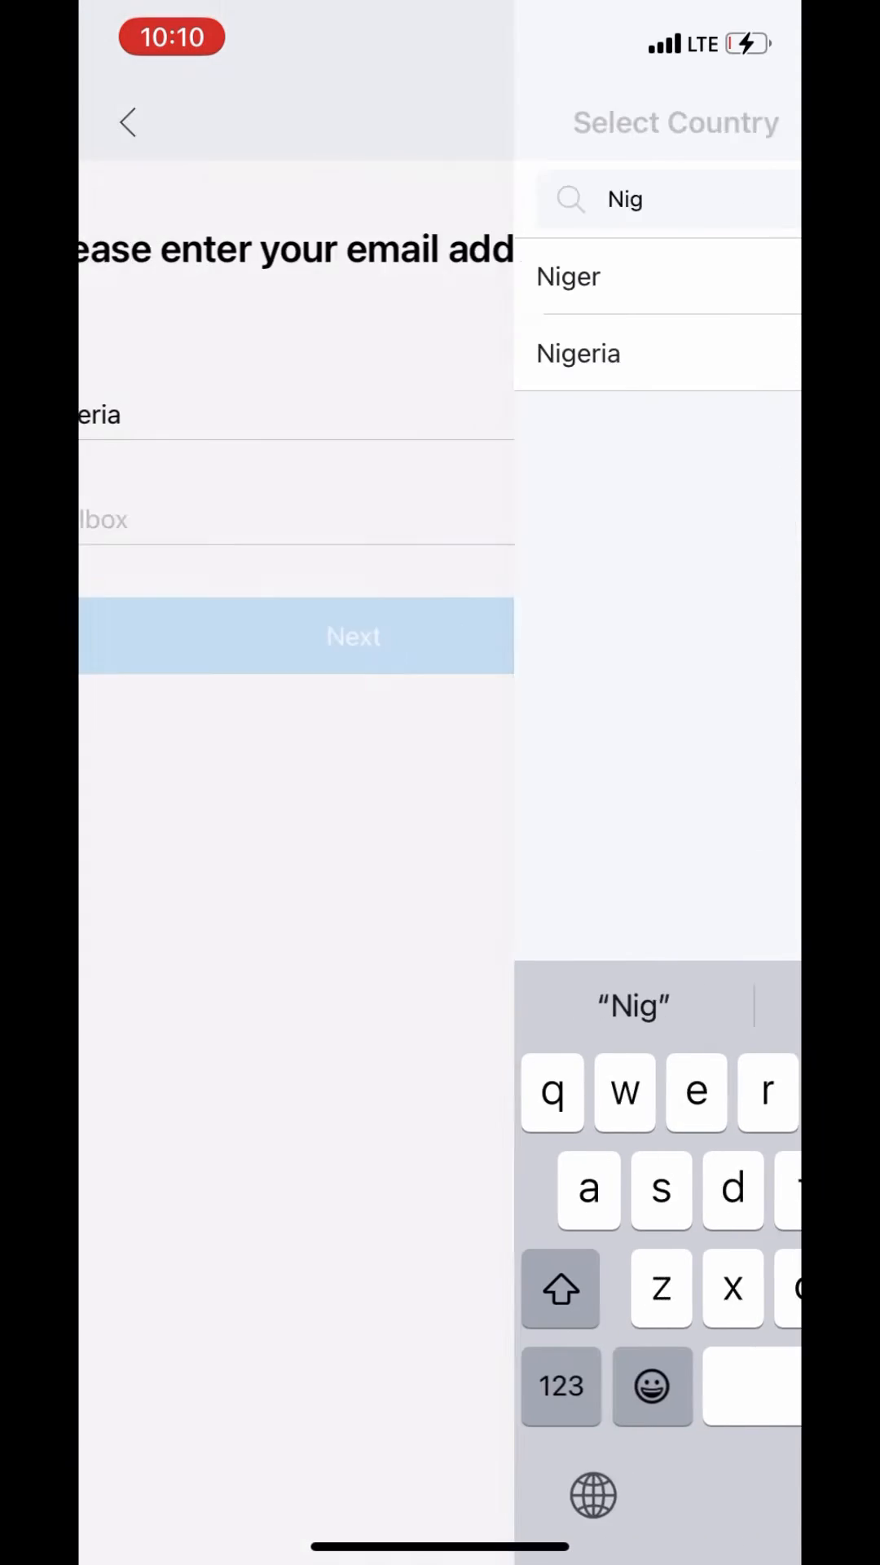
pyautogui.click(578, 352)
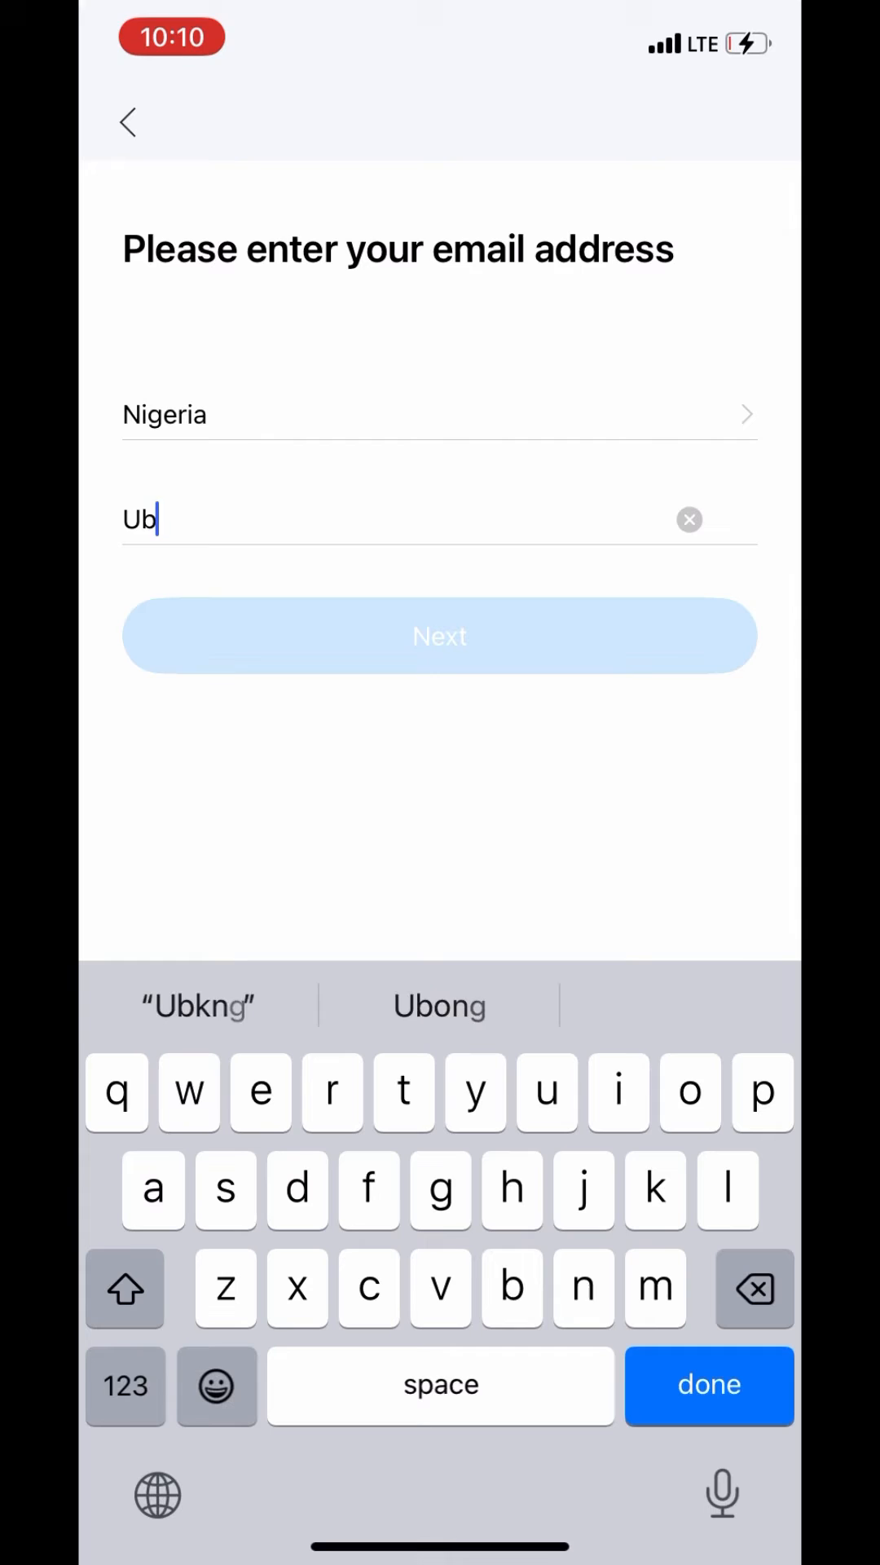
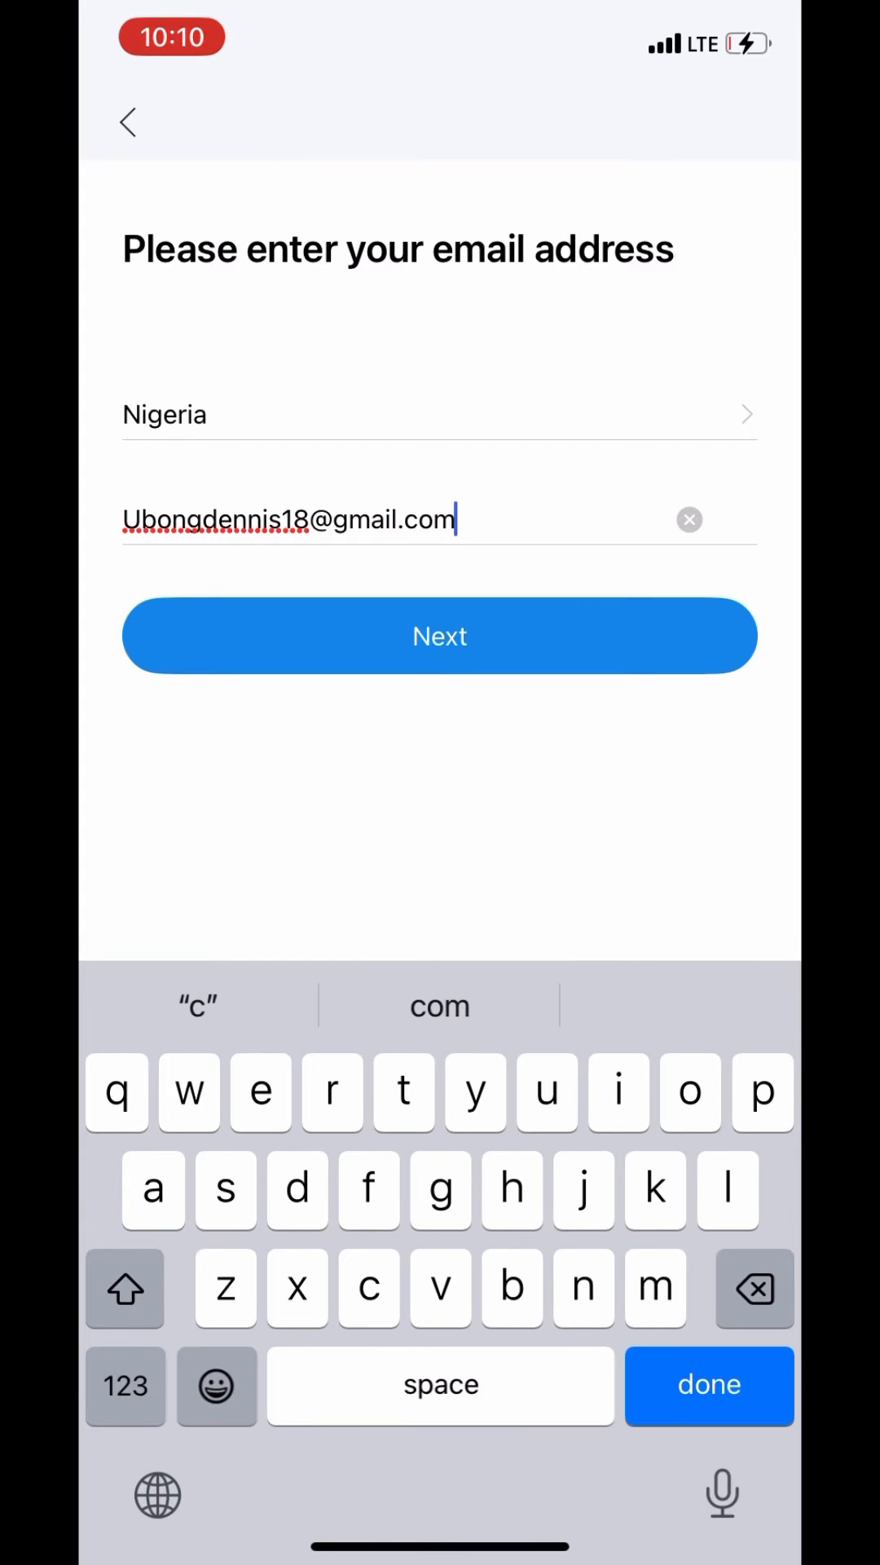
pyautogui.click(439, 636)
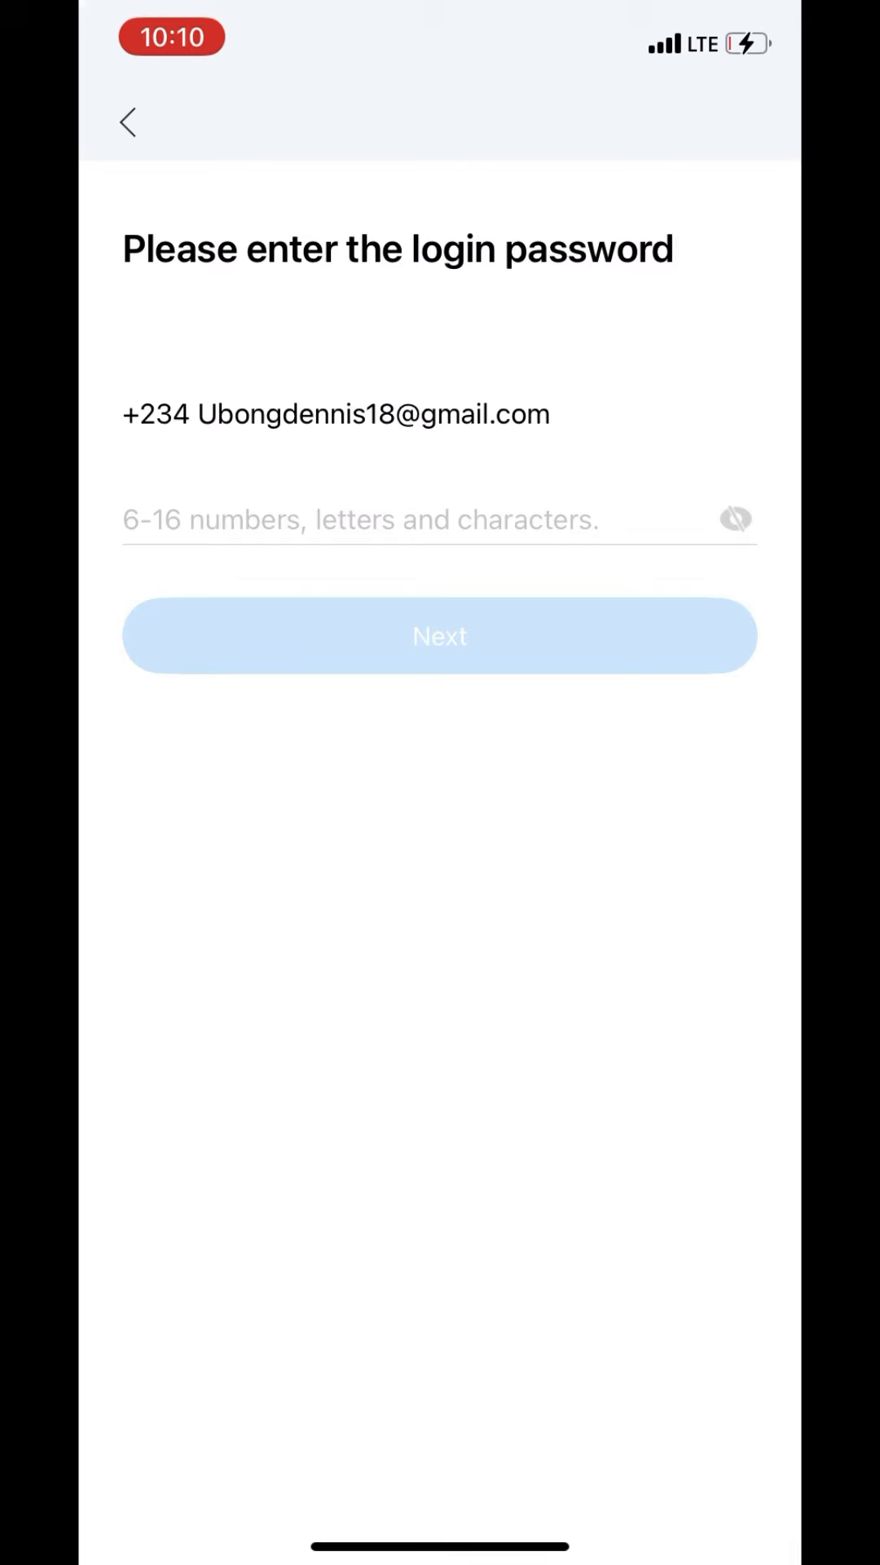
# - Enter a 6–16 character login password and submit it
pyautogui.click(440, 520)
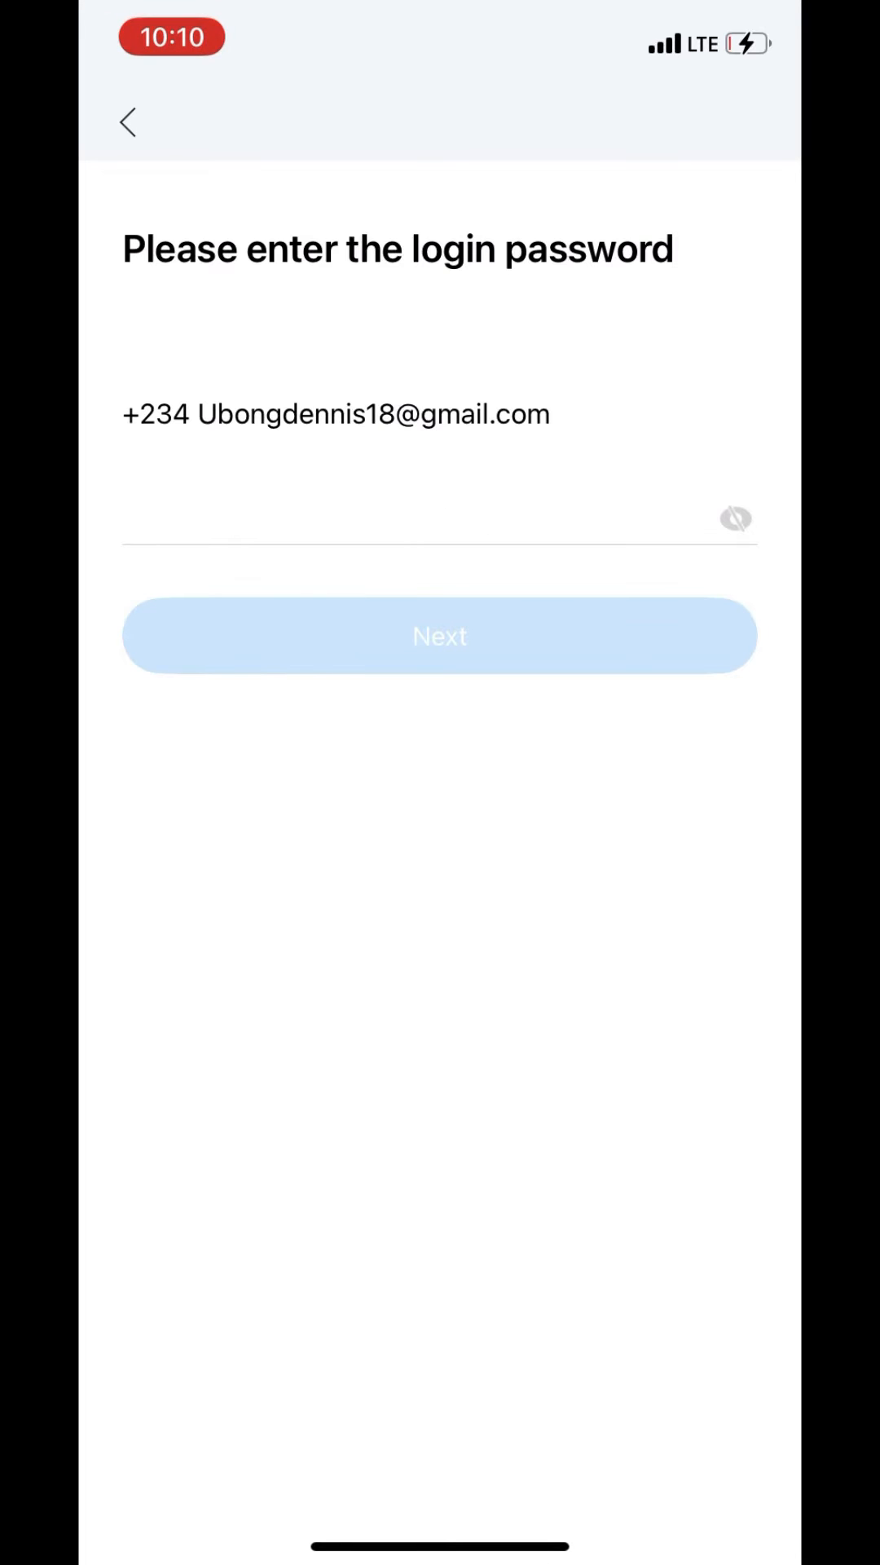
pyautogui.click(439, 520)
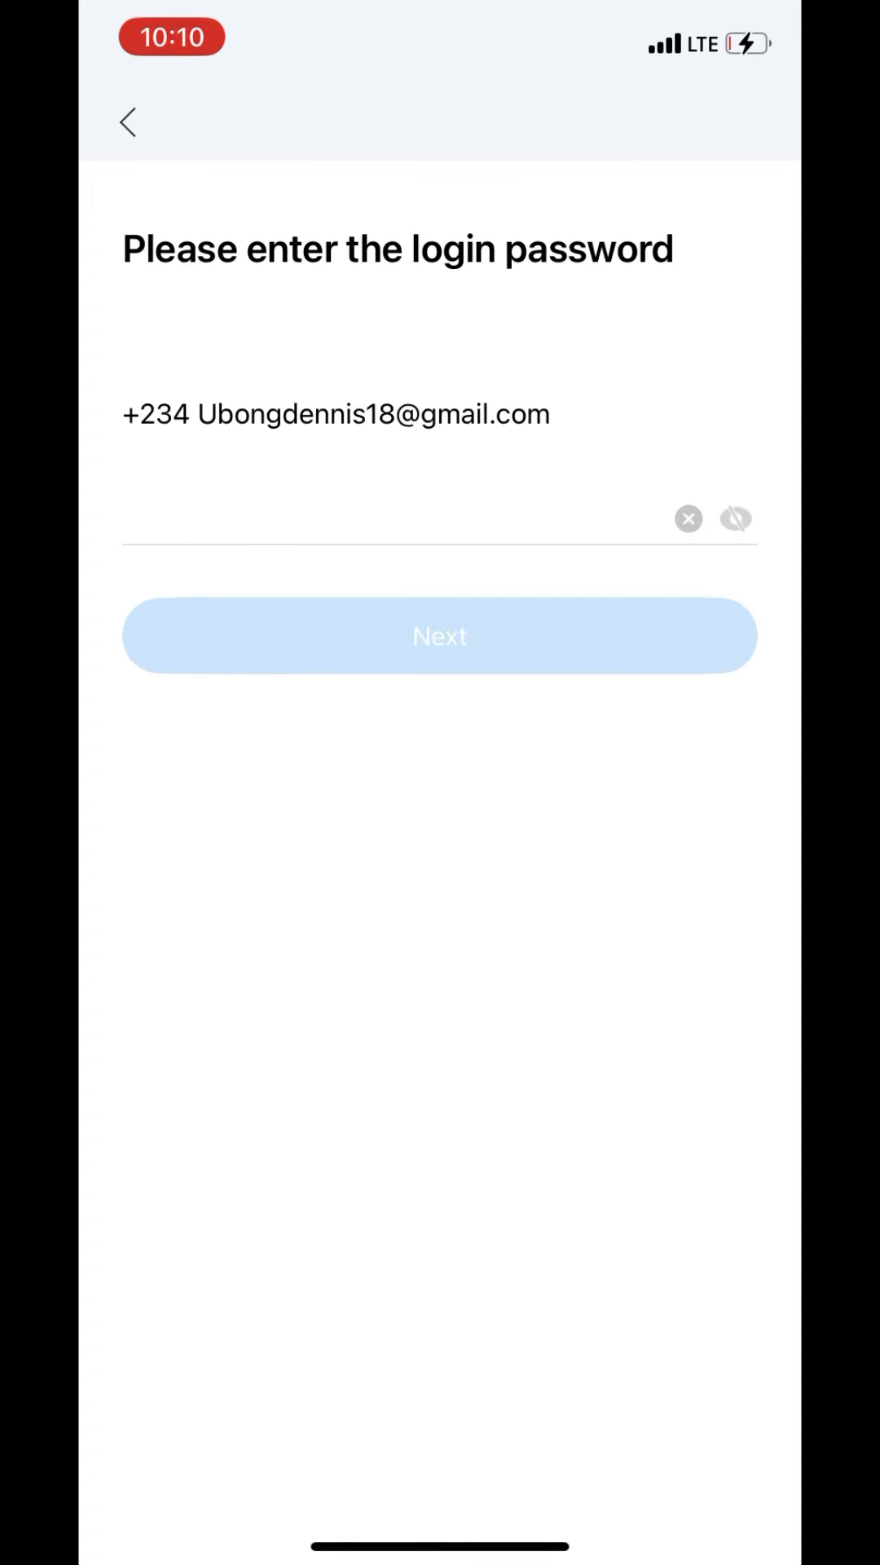
pyautogui.click(439, 635)
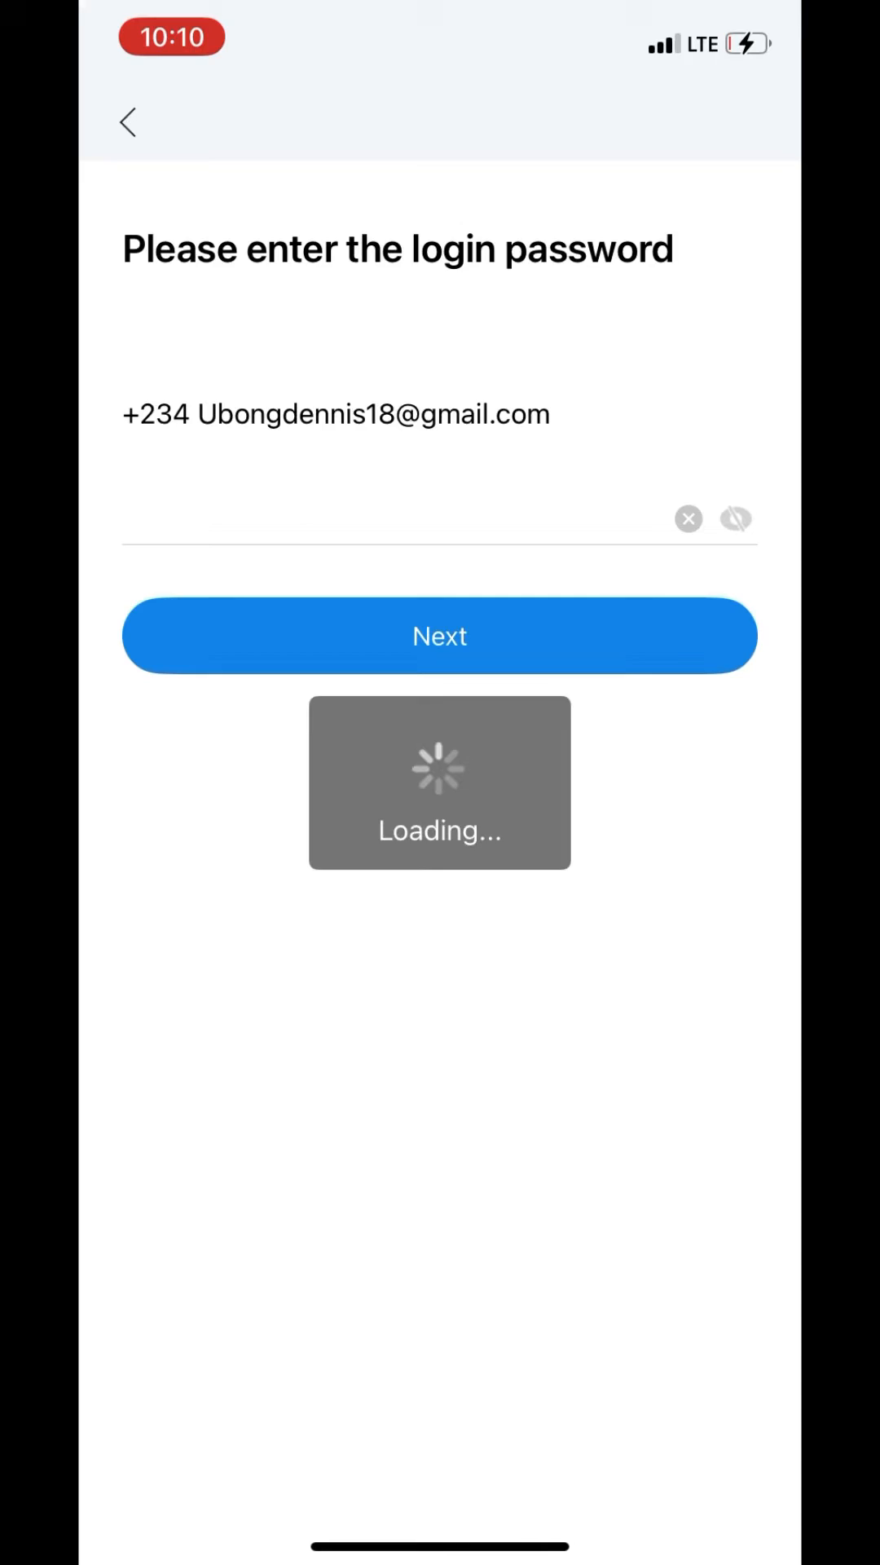
pyautogui.click(440, 636)
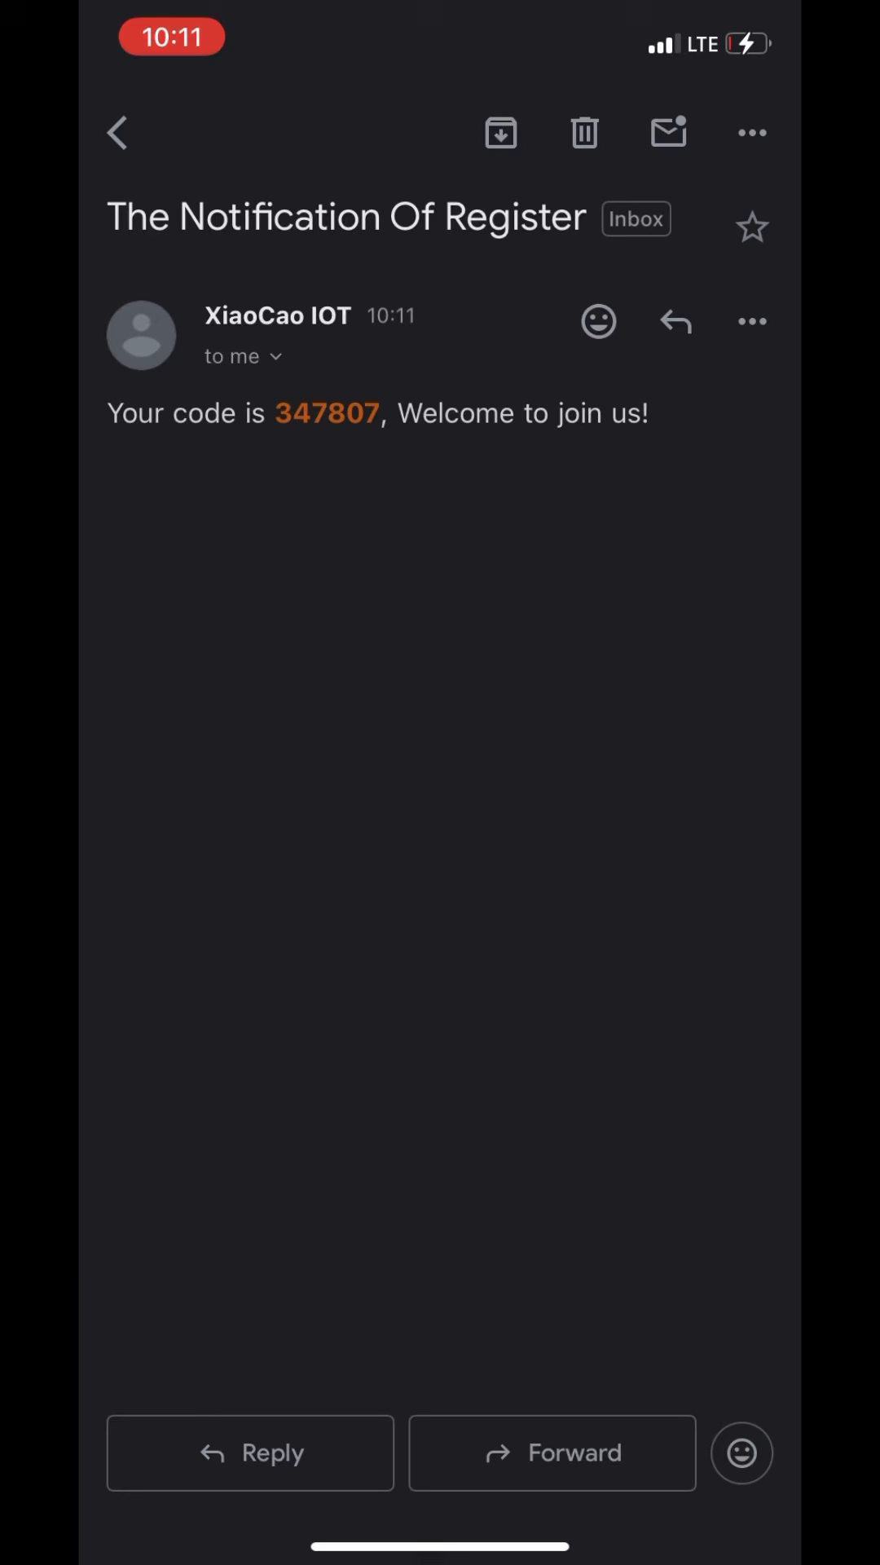
pyautogui.doubleClick(325, 413)
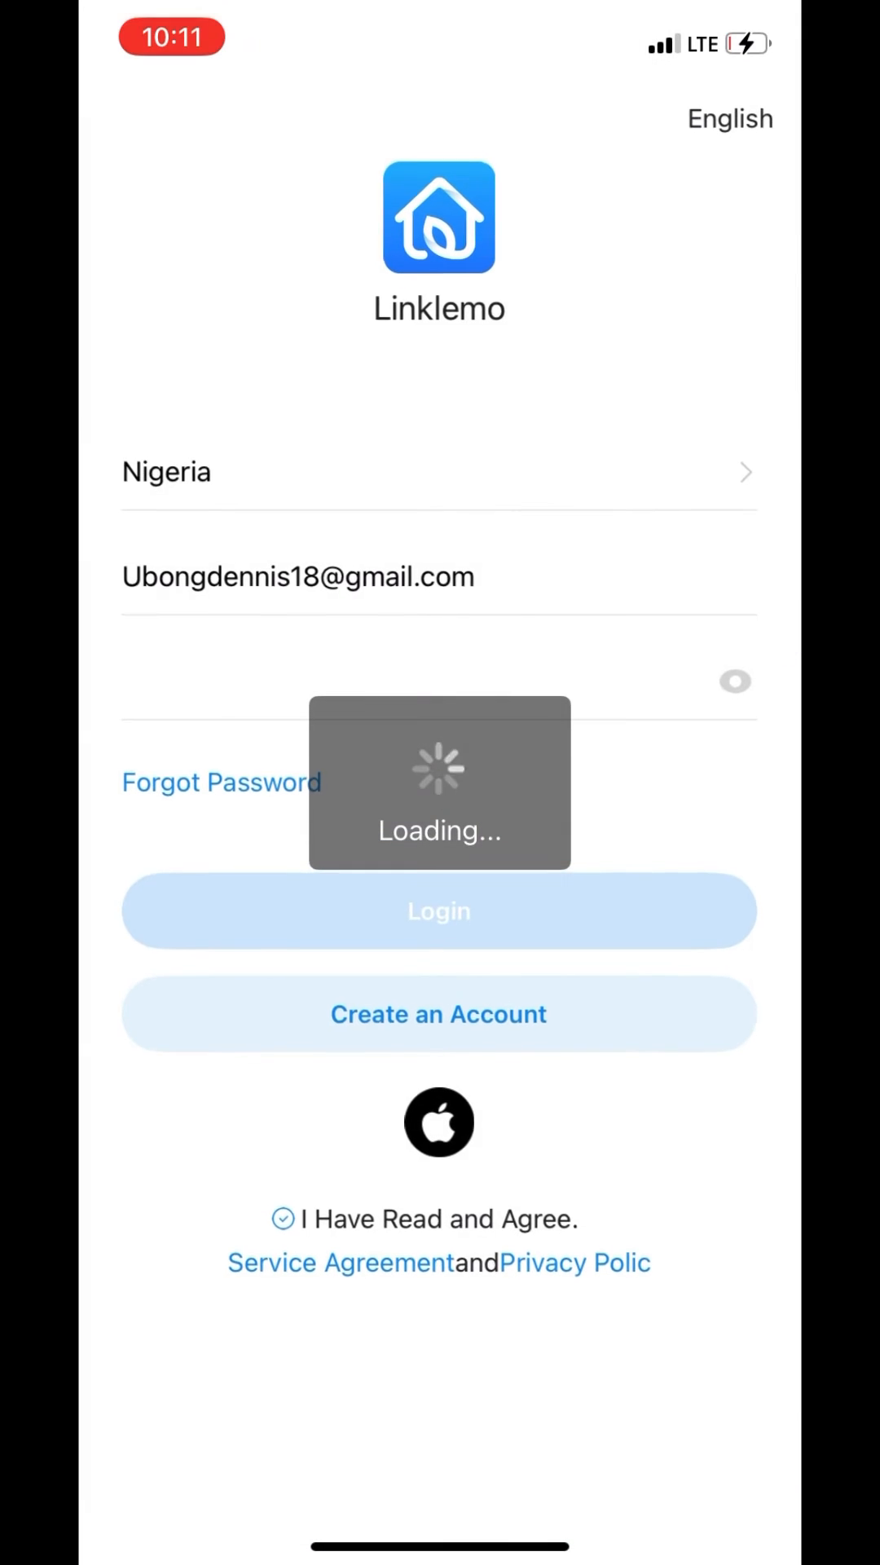
# - Log in to the new account and allow Linklemo local network access
pyautogui.click(439, 910)
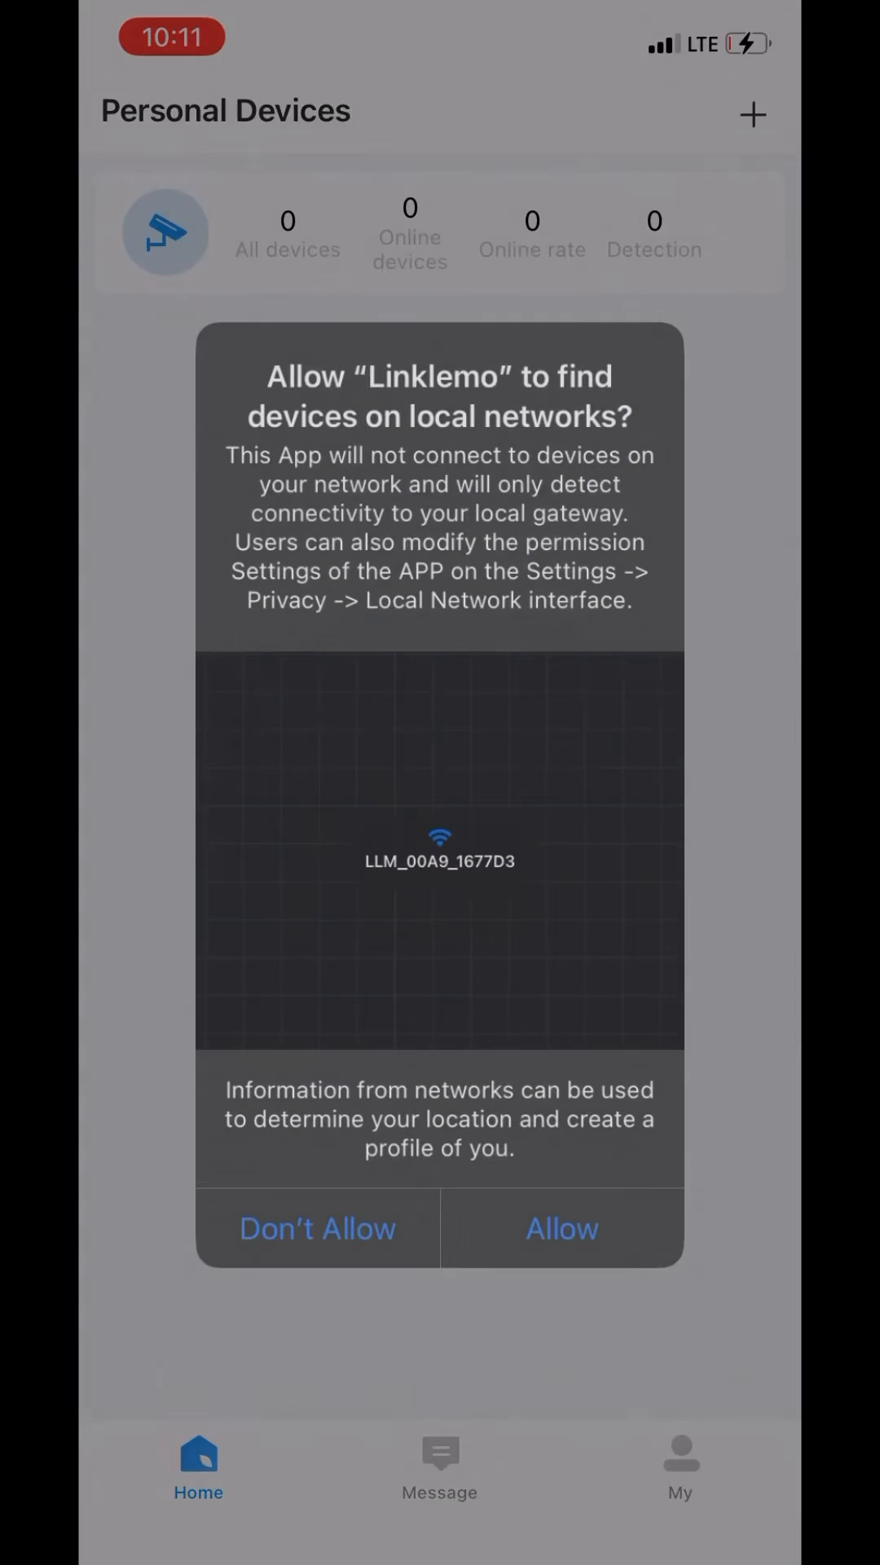
pyautogui.click(560, 1229)
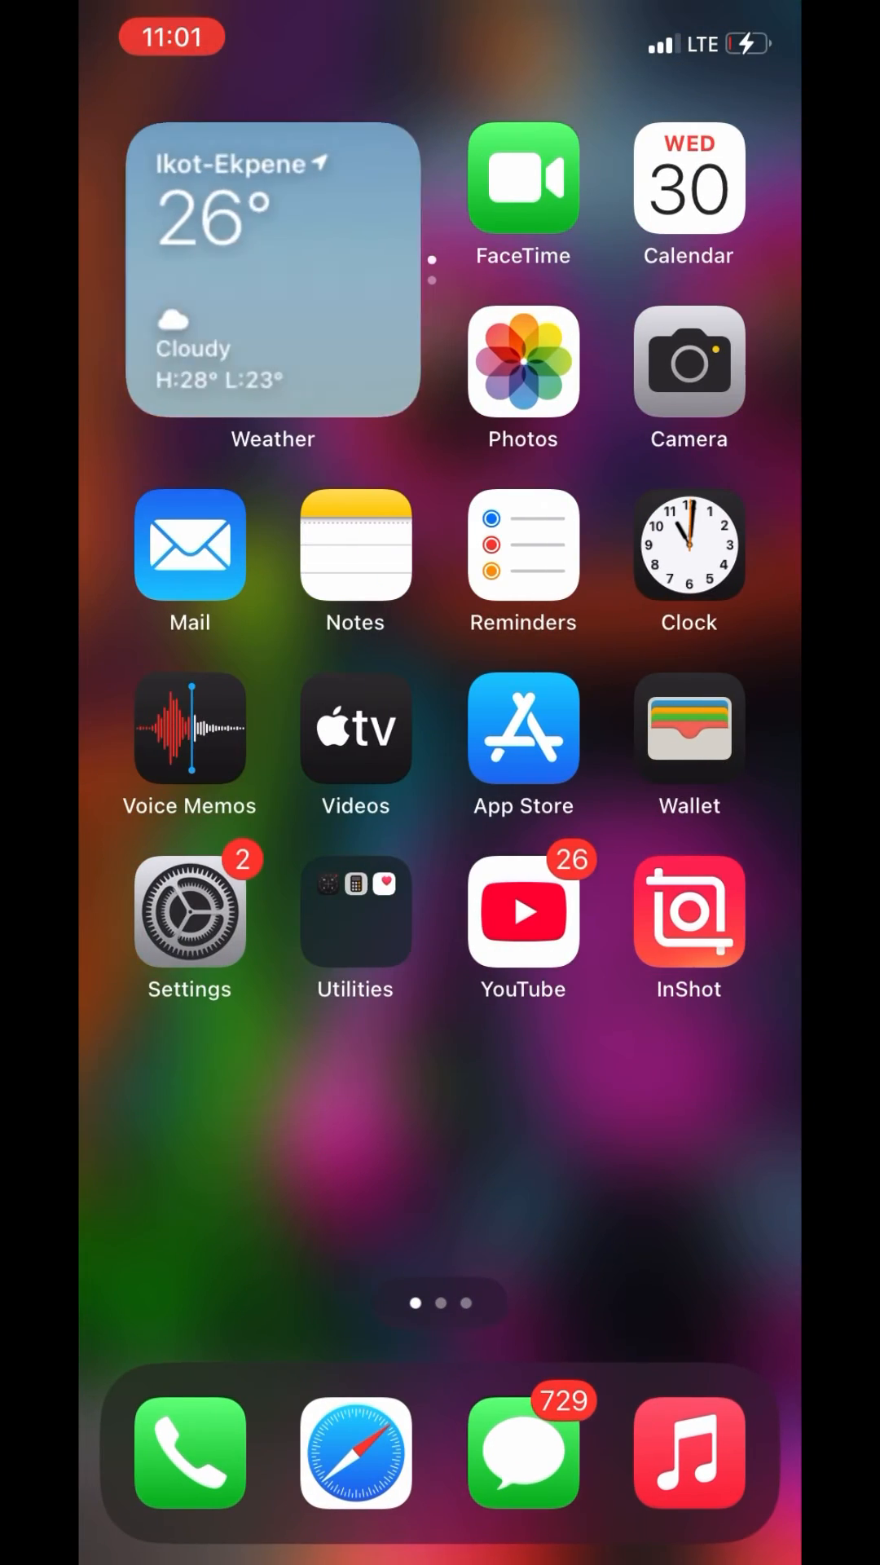
# - Join the camera's LLM_00A9_1677D3 Wi-Fi network from Settings
pyautogui.click(190, 912)
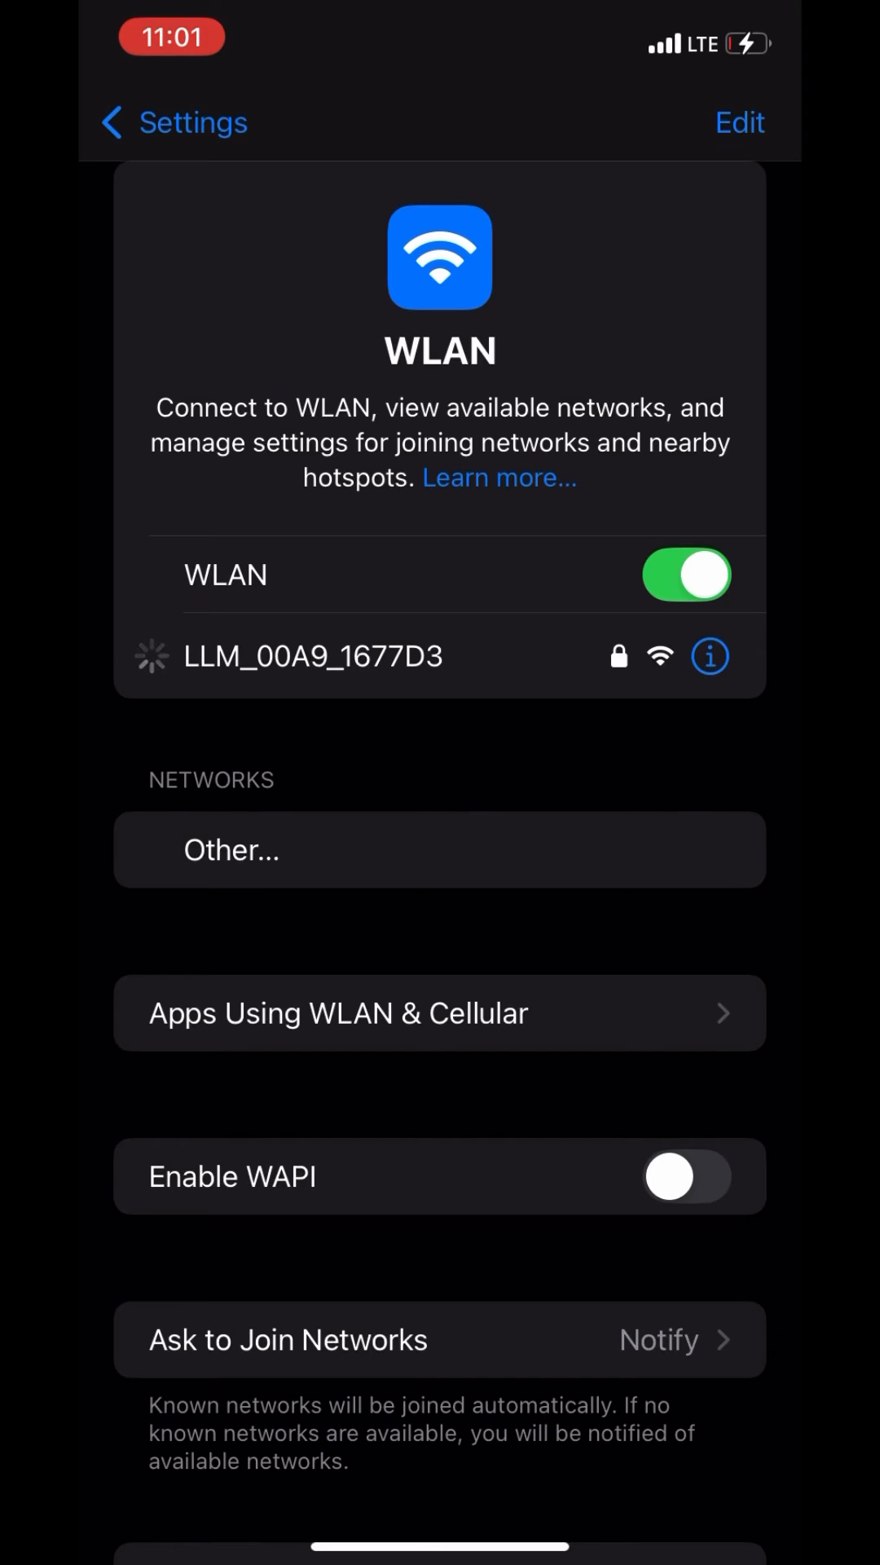
pyautogui.click(312, 655)
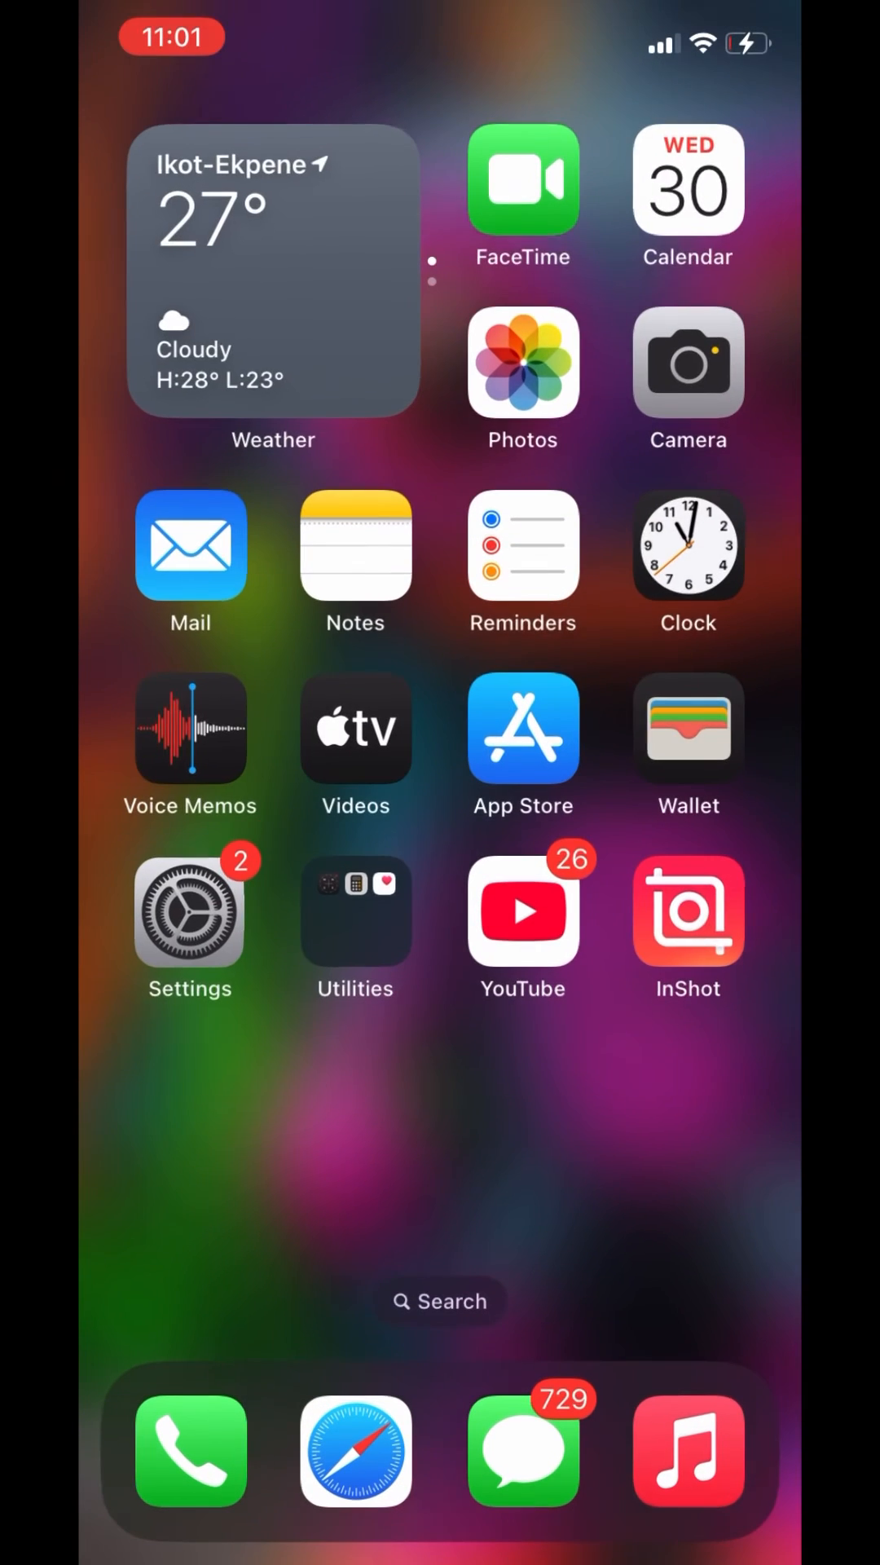
# - Reopen Linklemo and open camera PP00A91677D3C224D7's live view from Personal Devices
pyautogui.hscroll(-3)
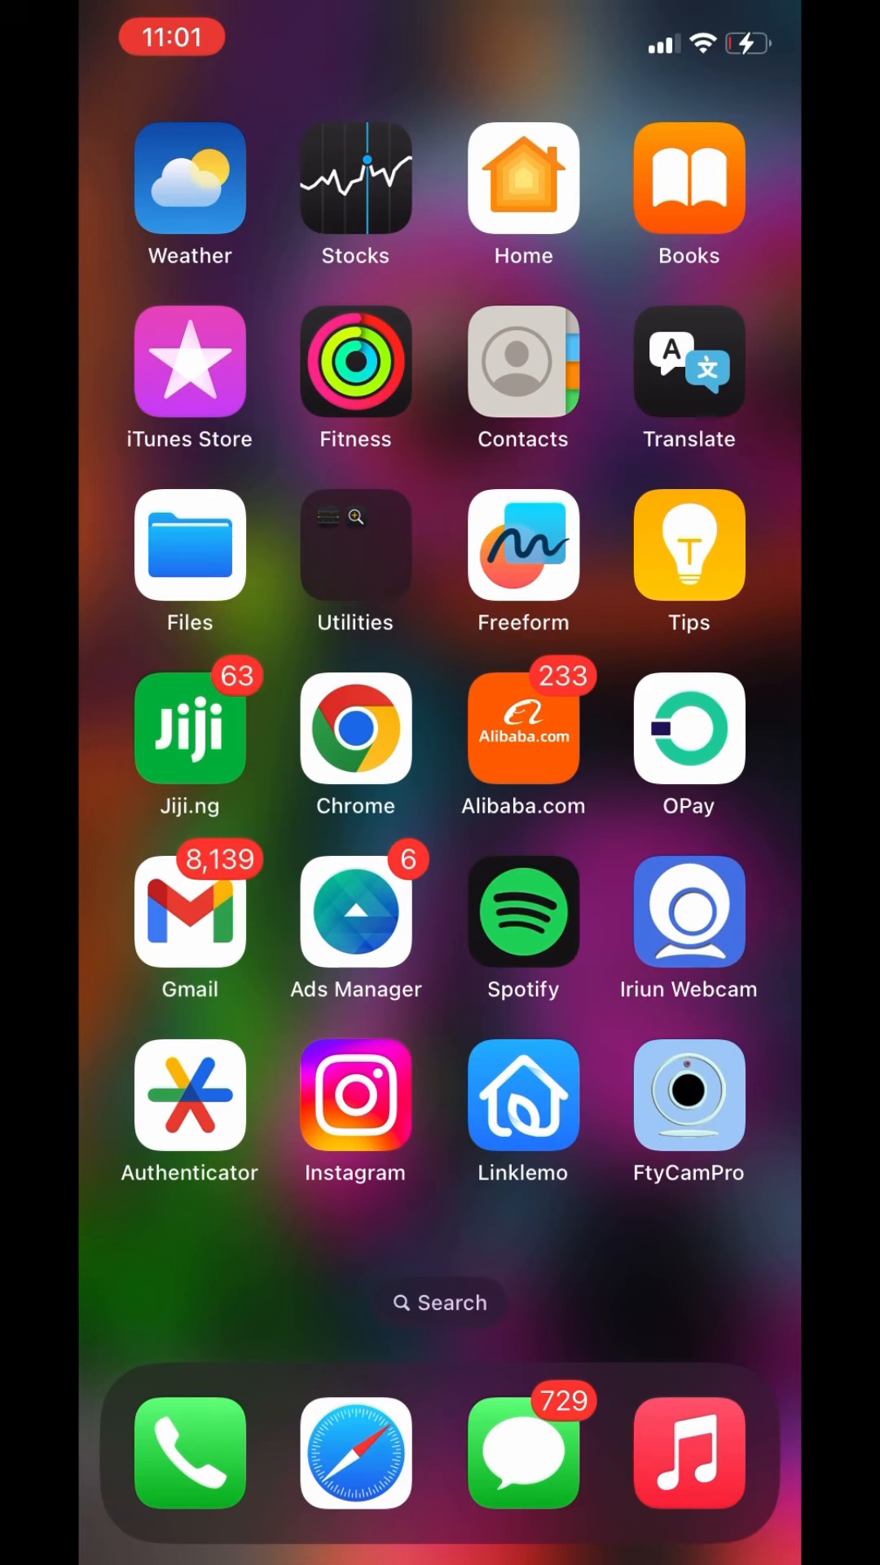
pyautogui.click(524, 1097)
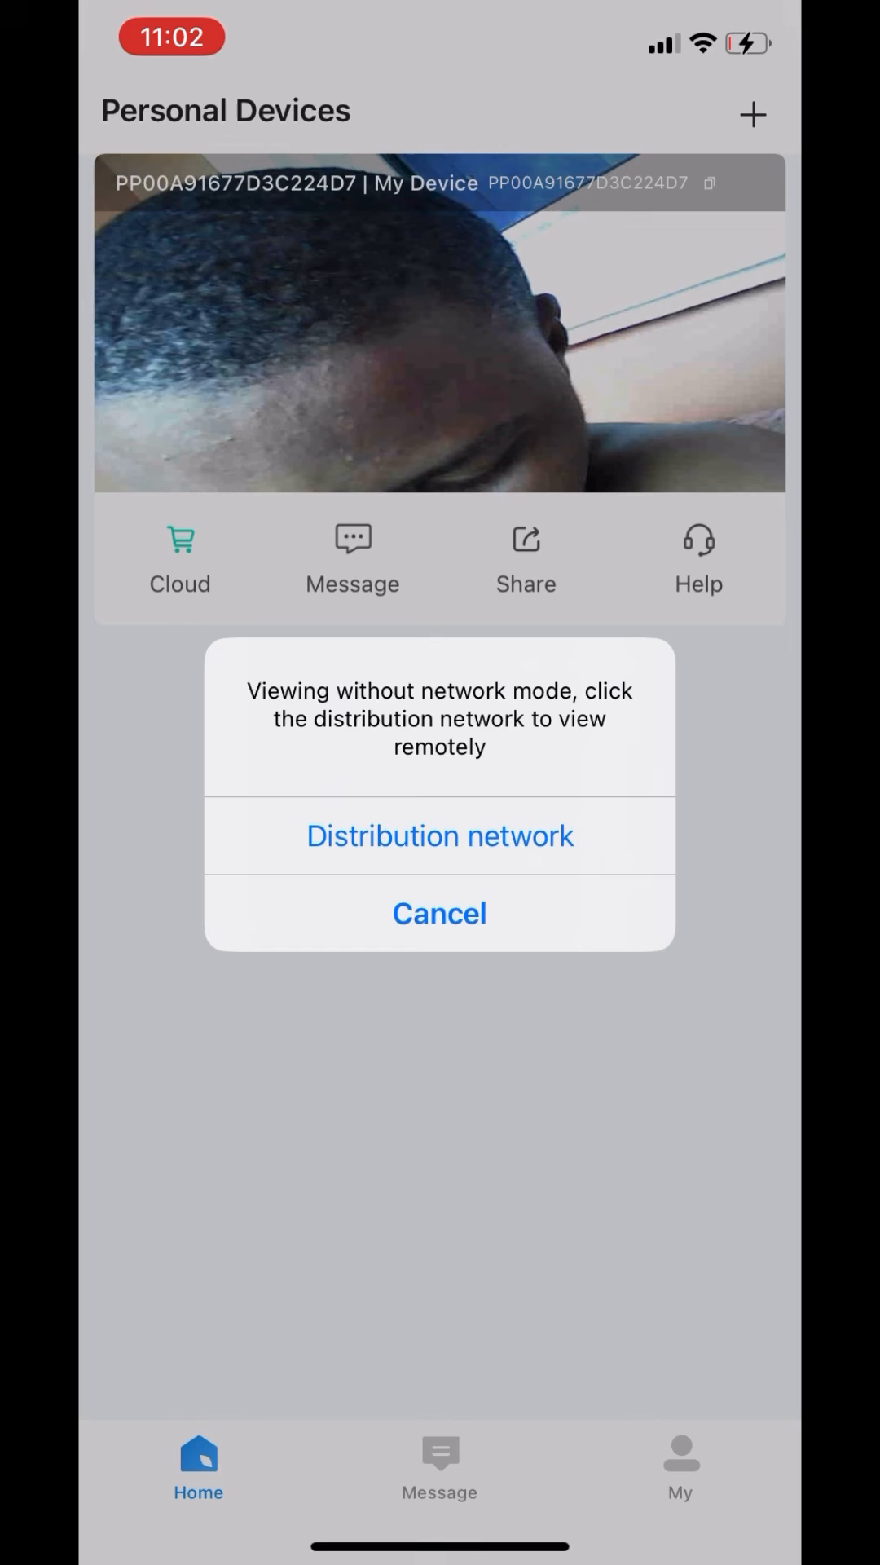
pyautogui.click(439, 912)
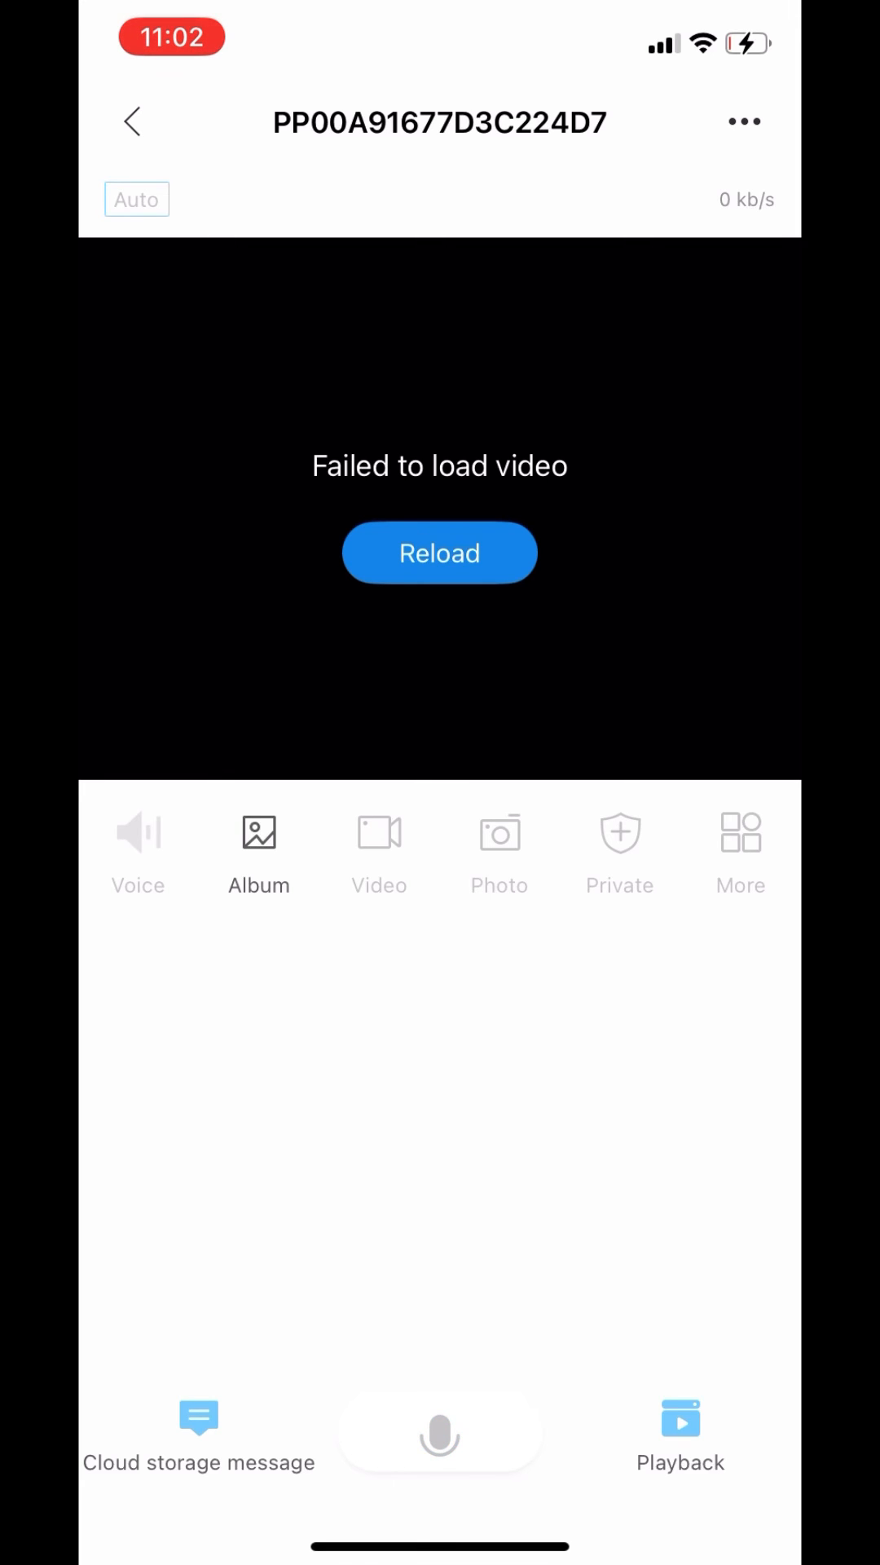
# - Retry the camera video, exit the live view, and cancel the offline viewing alert
pyautogui.click(438, 552)
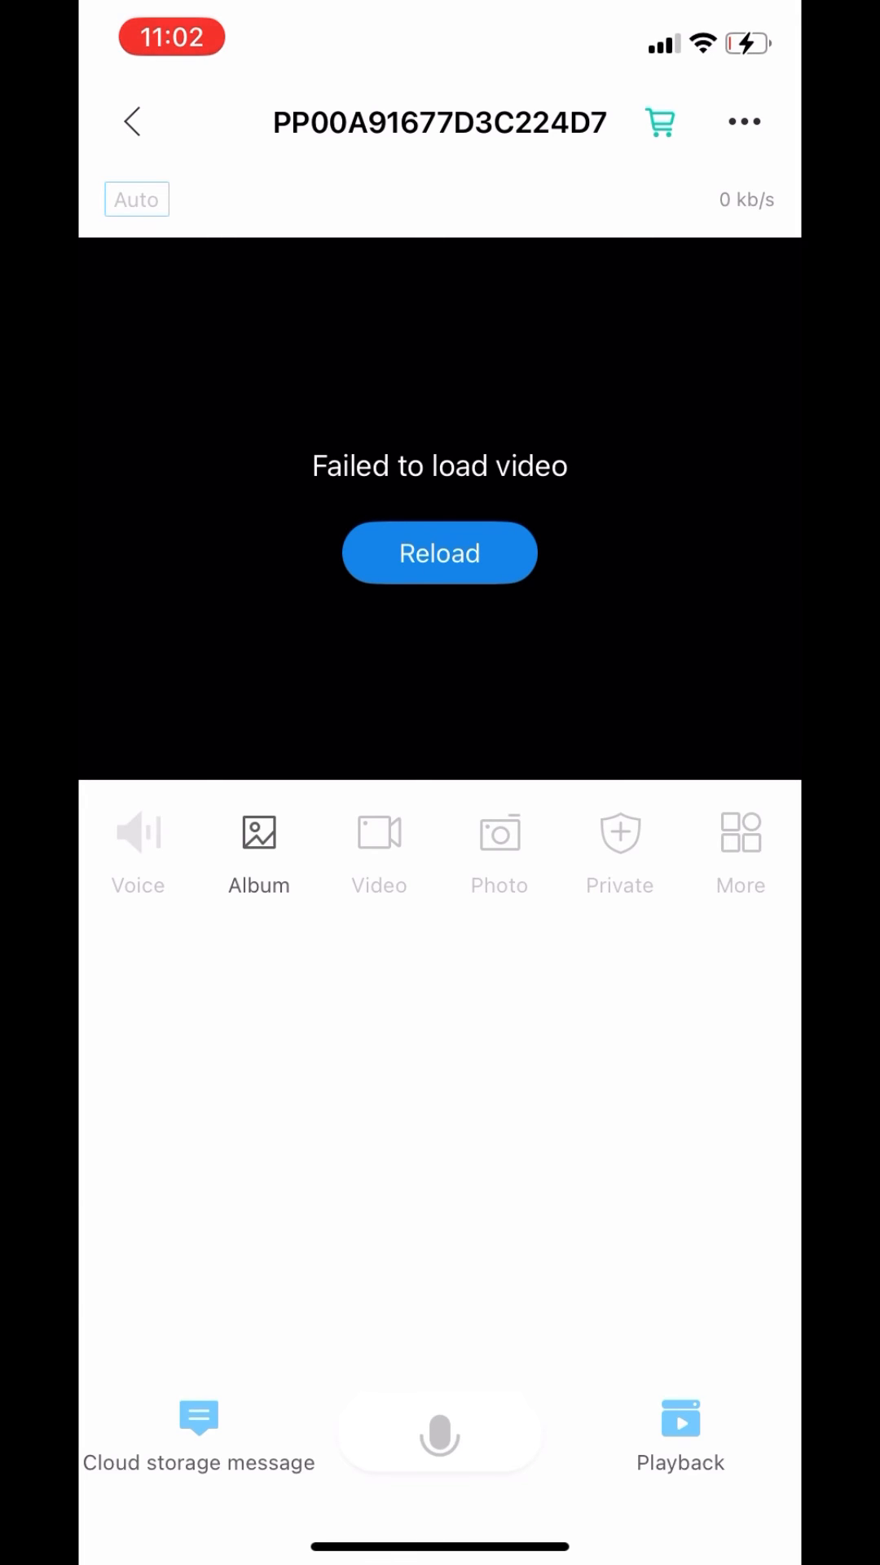
pyautogui.click(439, 552)
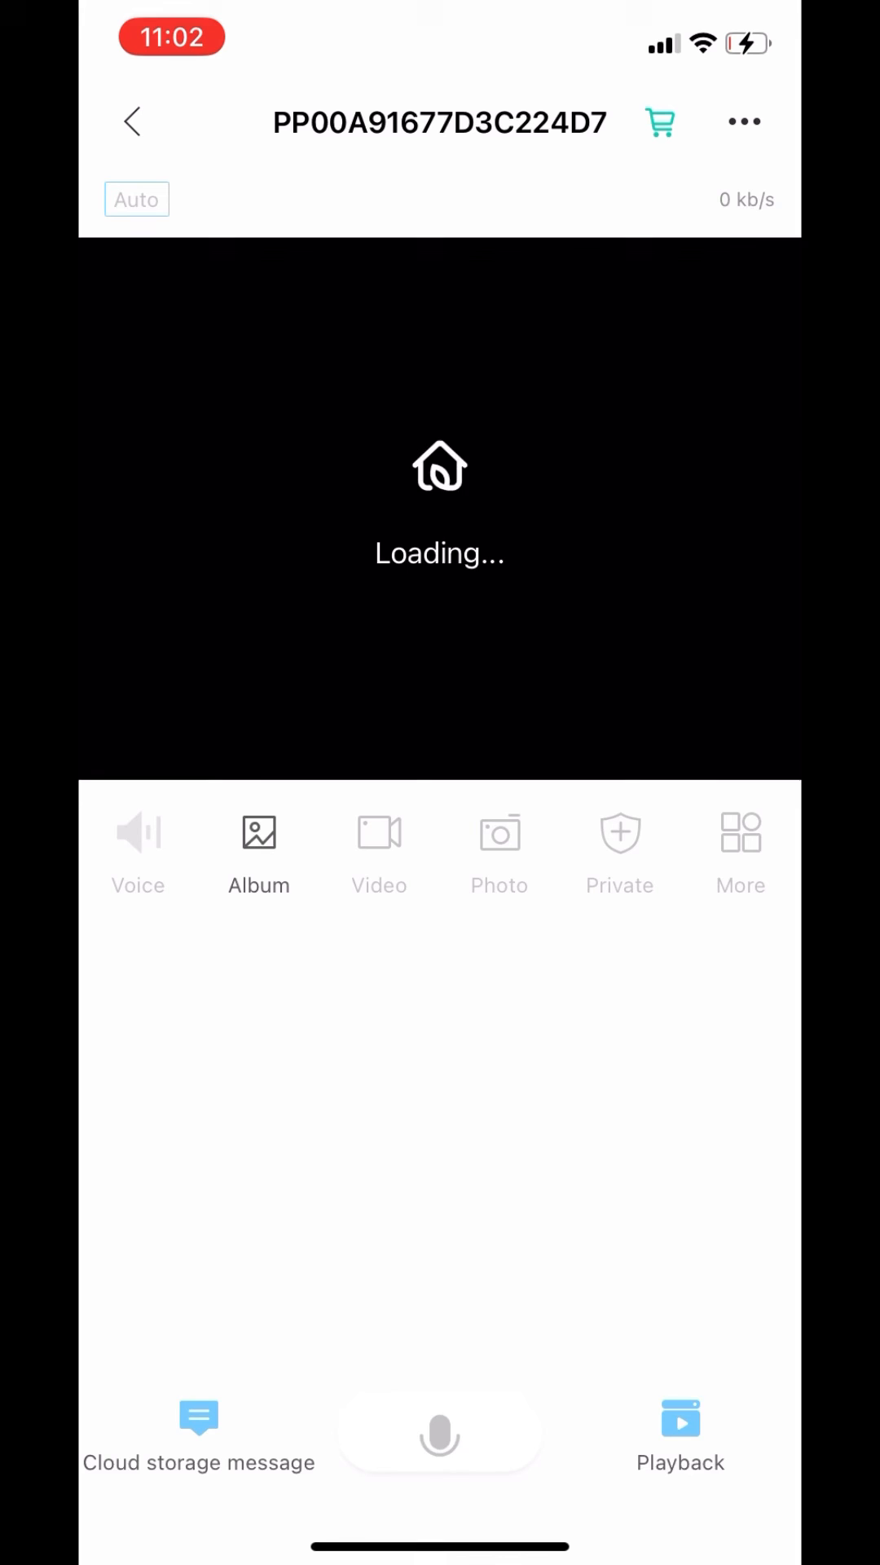
pyautogui.click(131, 120)
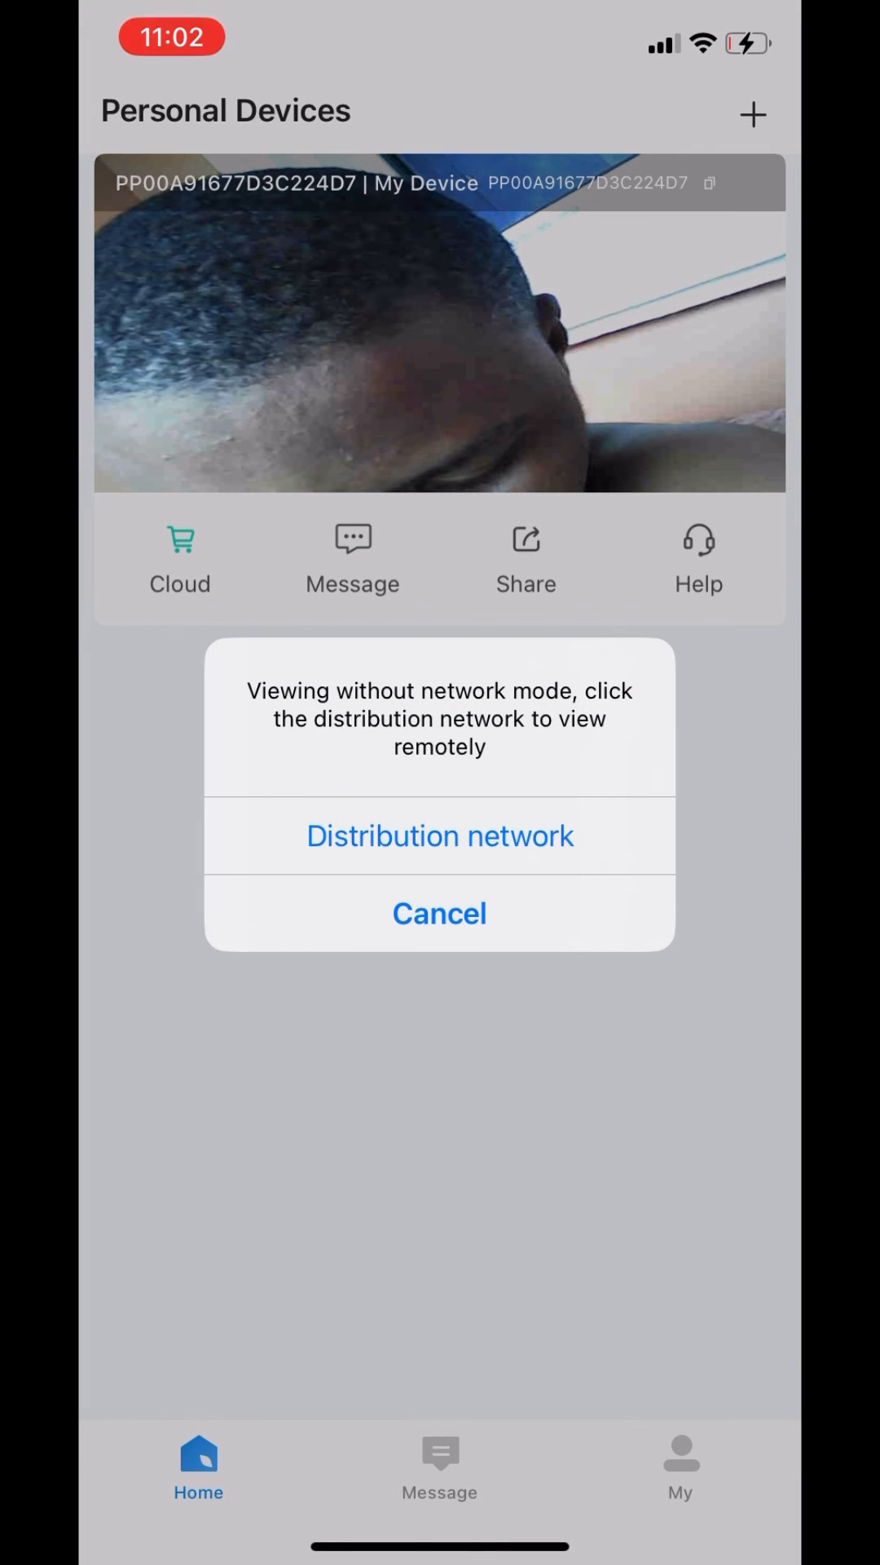
pyautogui.click(439, 913)
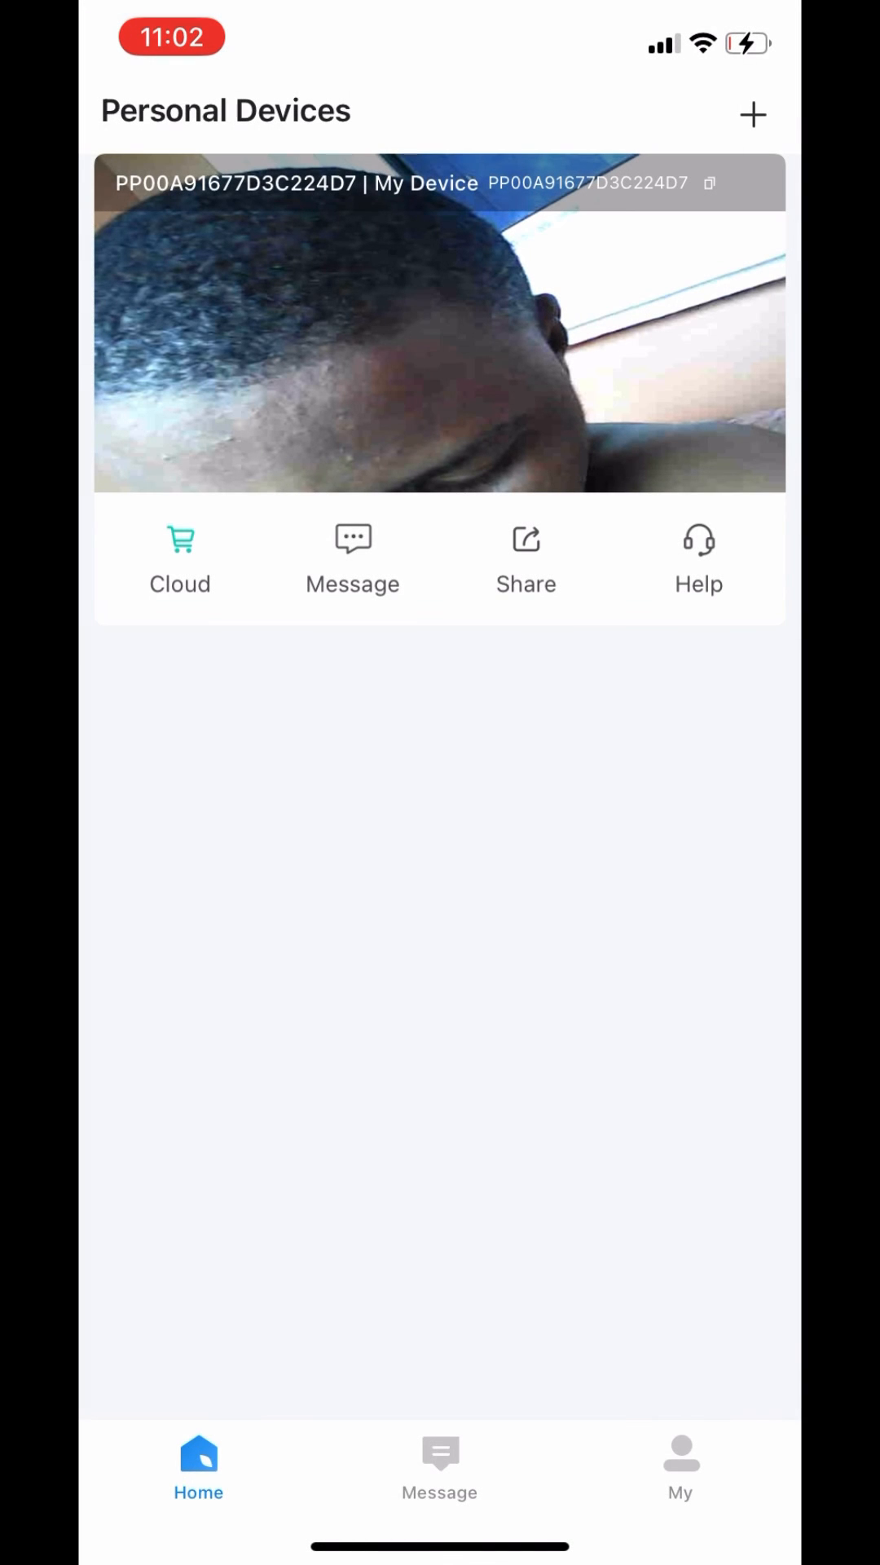